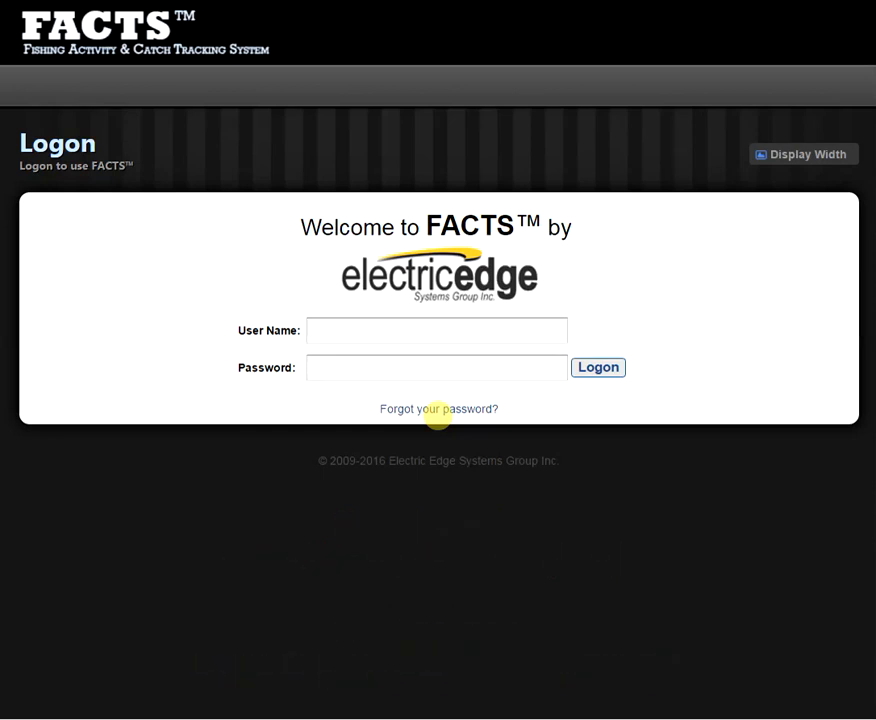
left_click(437, 330)
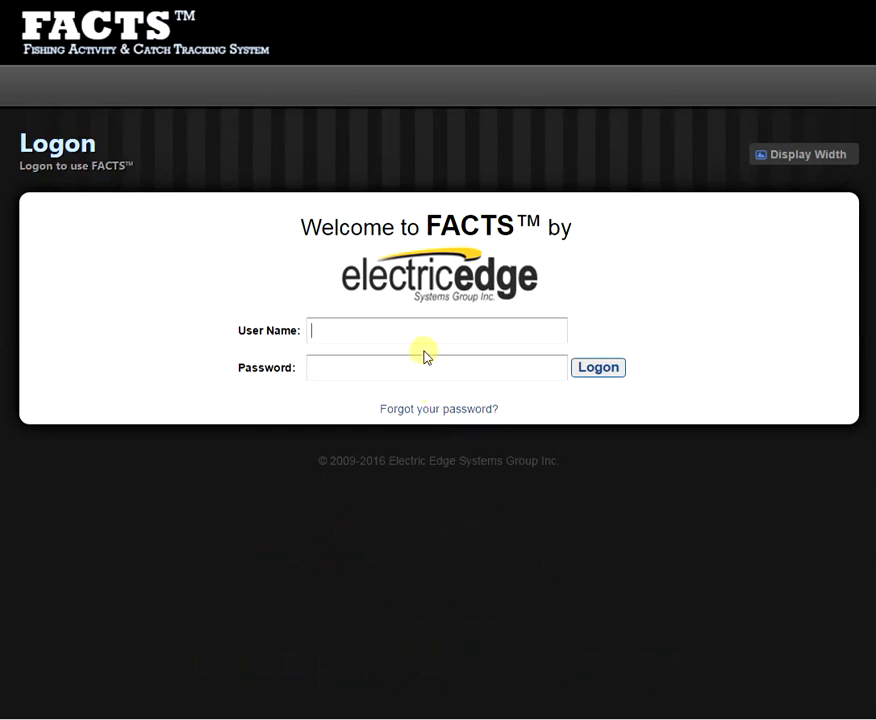
type("f")
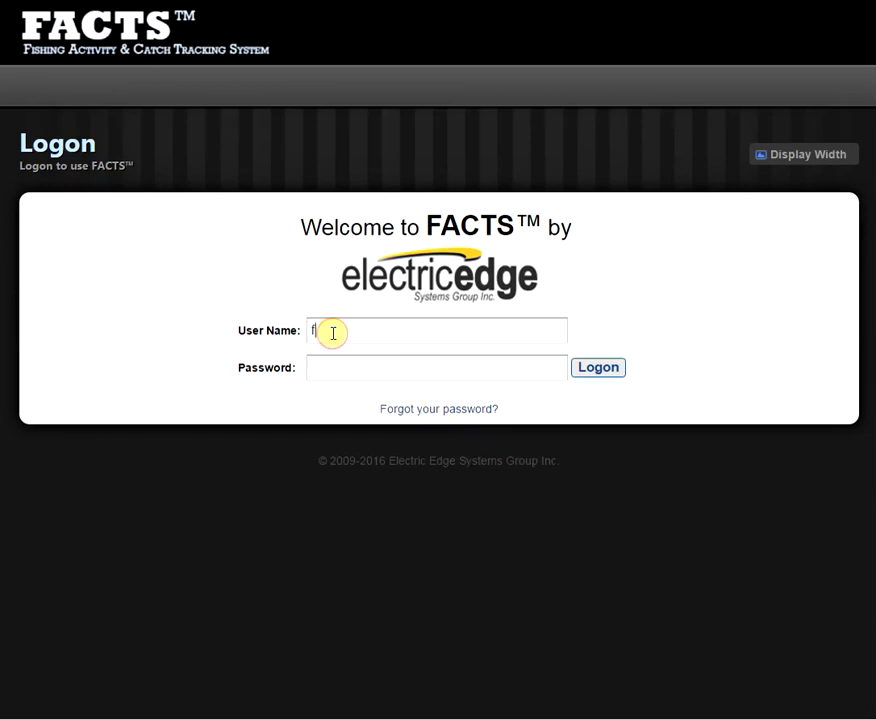
type("fisherdani")
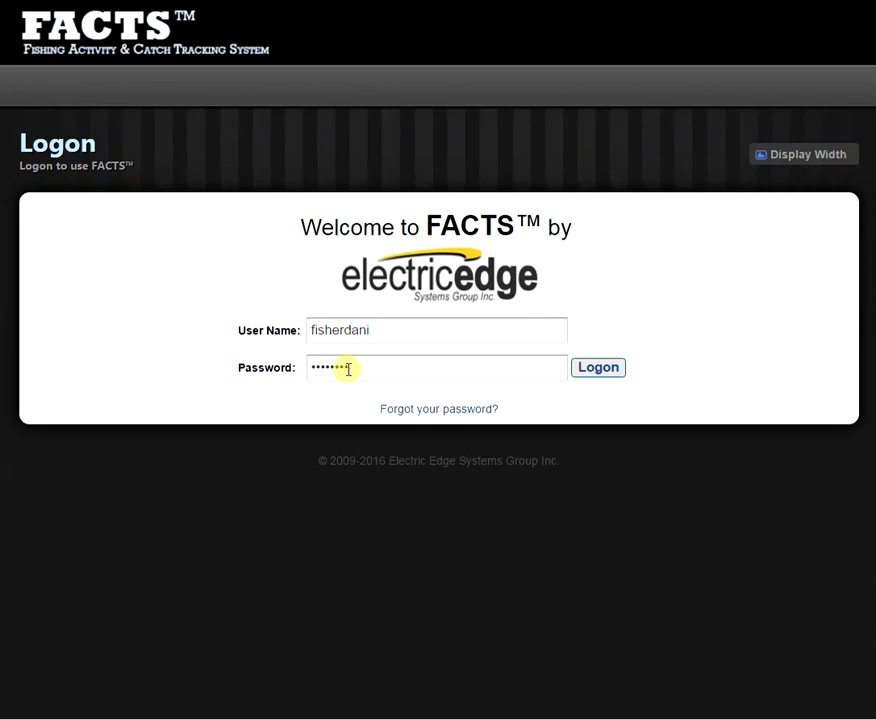
left_click(598, 367)
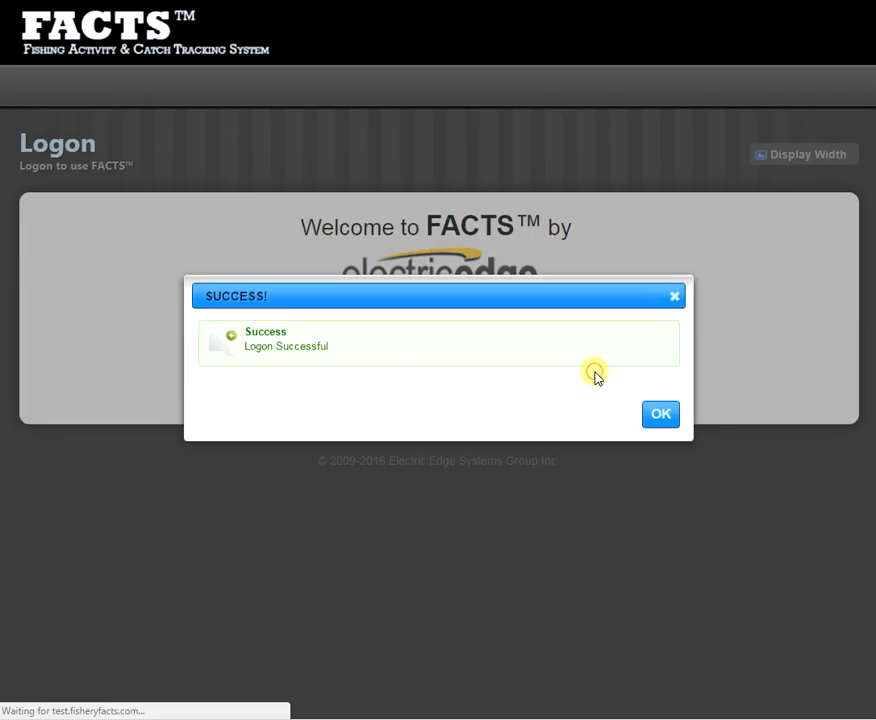
Dismiss the Logon Successful message and go to My account from the portal header
left_click(660, 414)
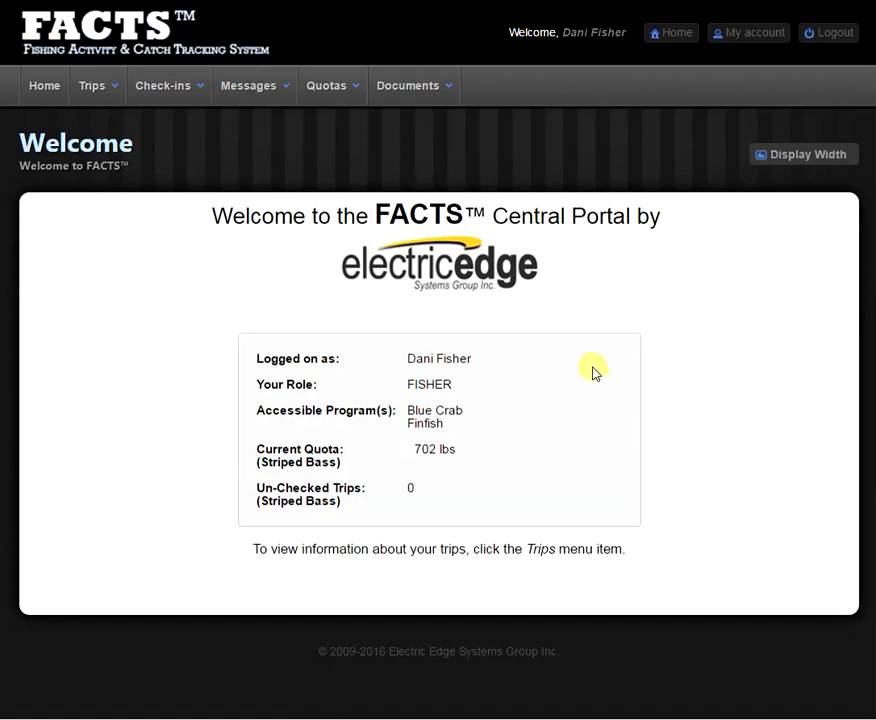
mouse_move(718, 63)
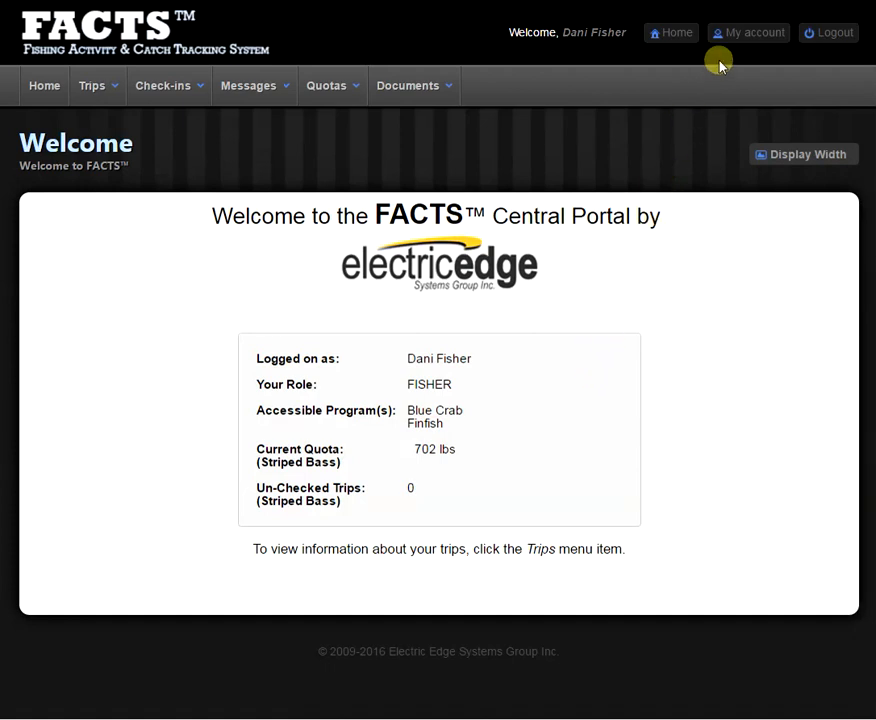
mouse_move(770, 47)
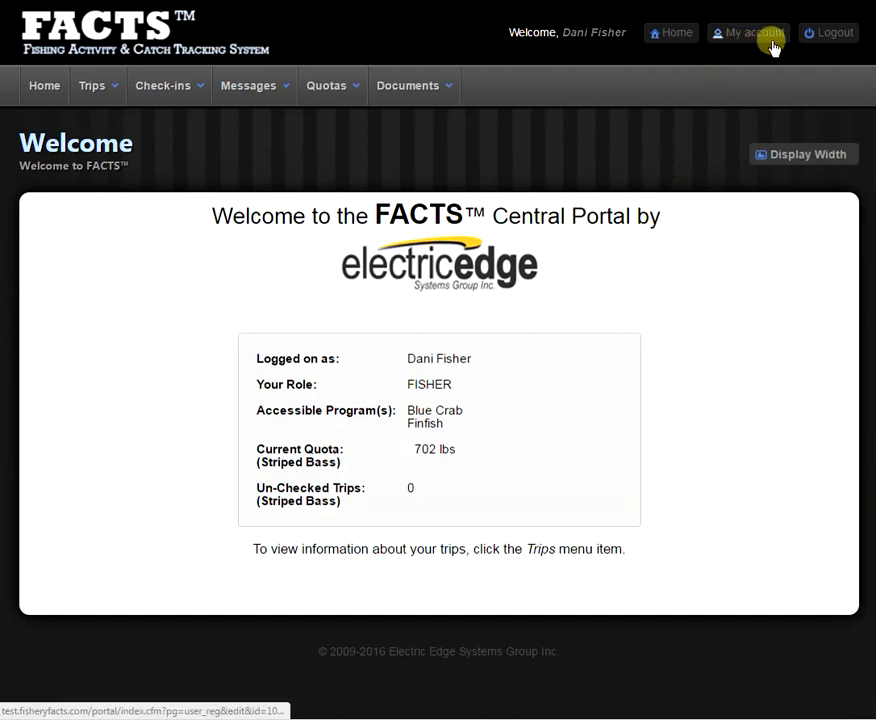
left_click(754, 33)
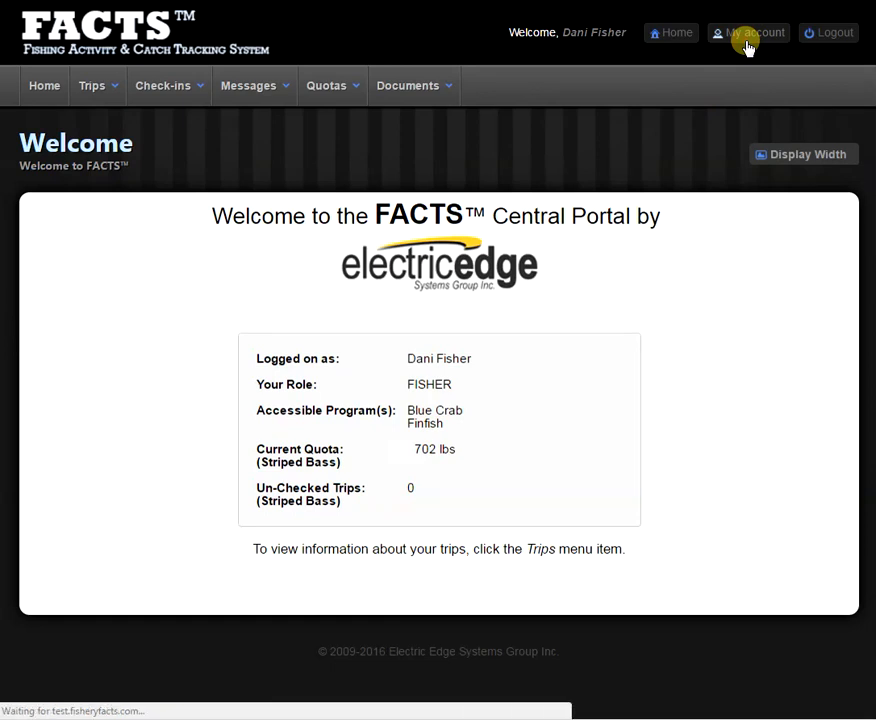
Open My Account and review the password questions, keeping the favorite color question
left_click(754, 32)
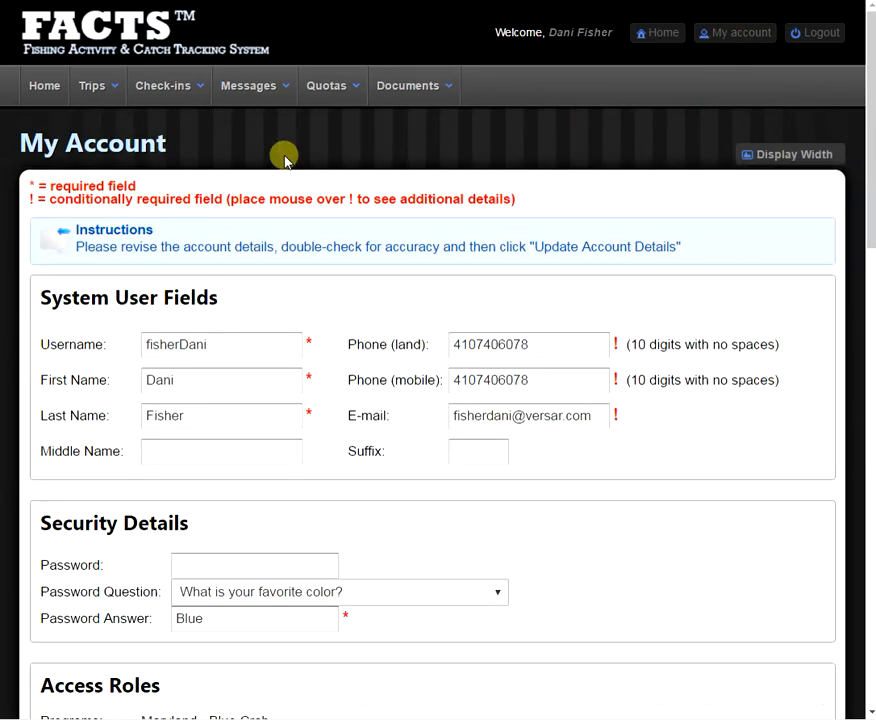
mouse_move(33, 290)
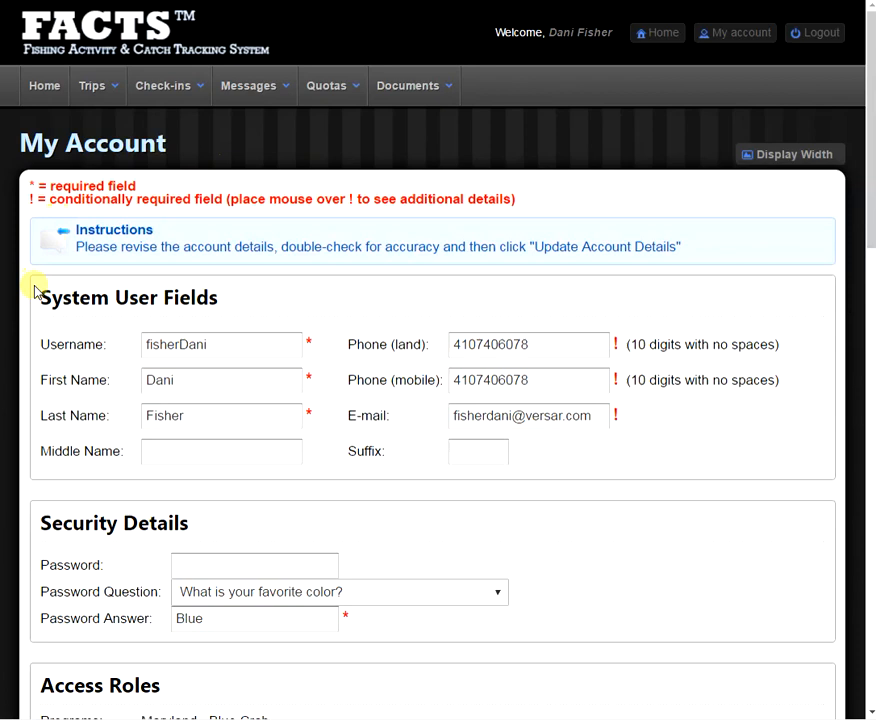
mouse_move(133, 323)
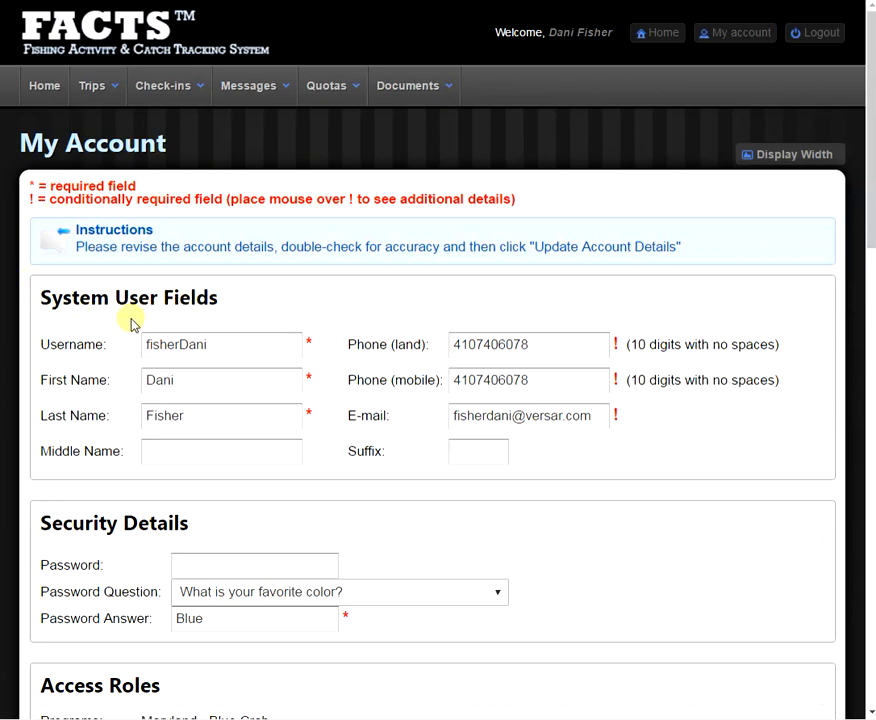
mouse_move(105, 346)
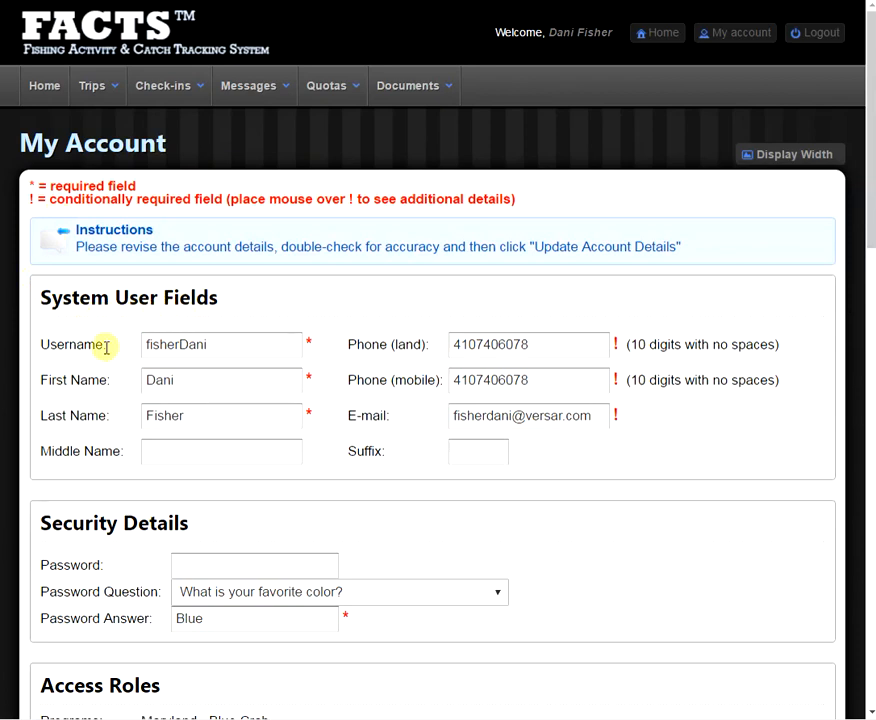
mouse_move(122, 352)
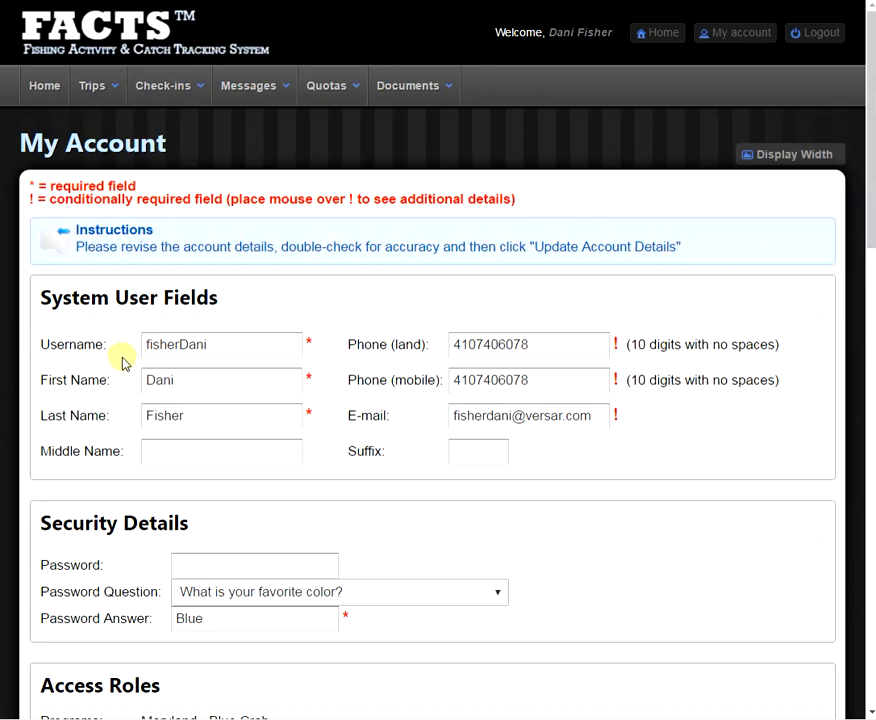
mouse_move(122, 396)
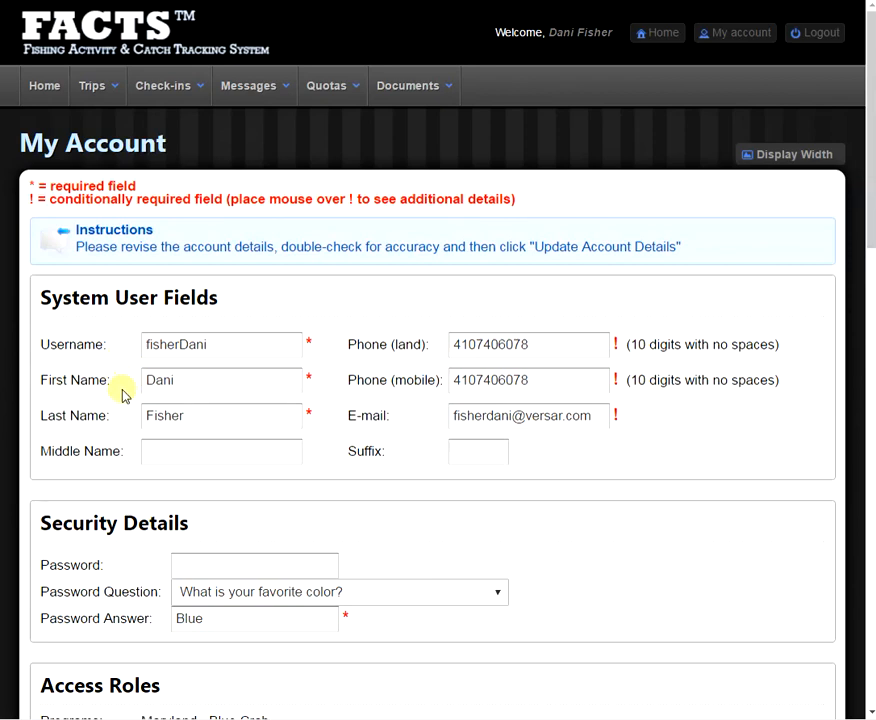
mouse_move(441, 388)
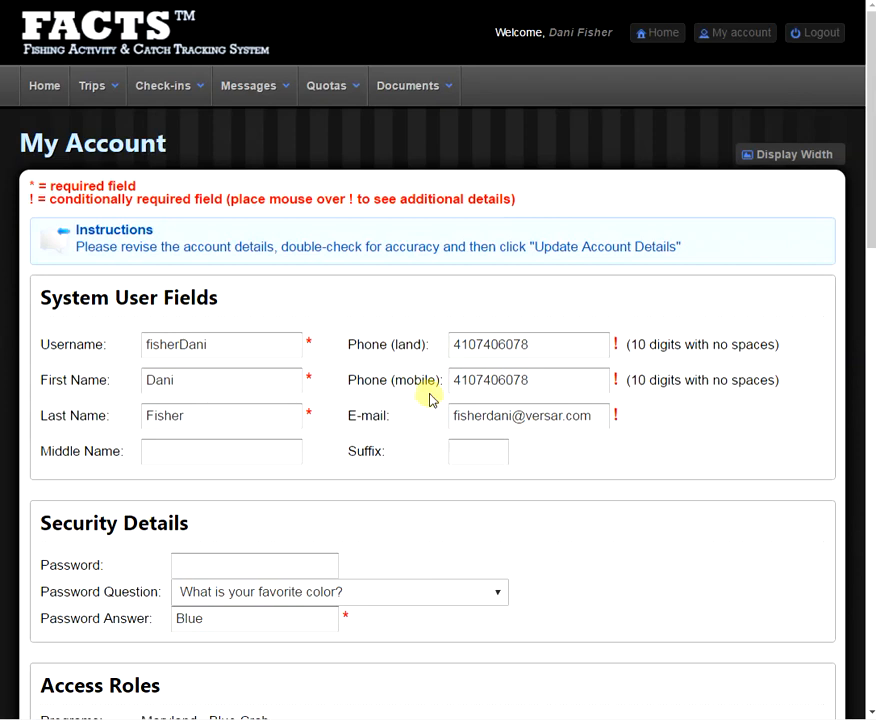
mouse_move(438, 422)
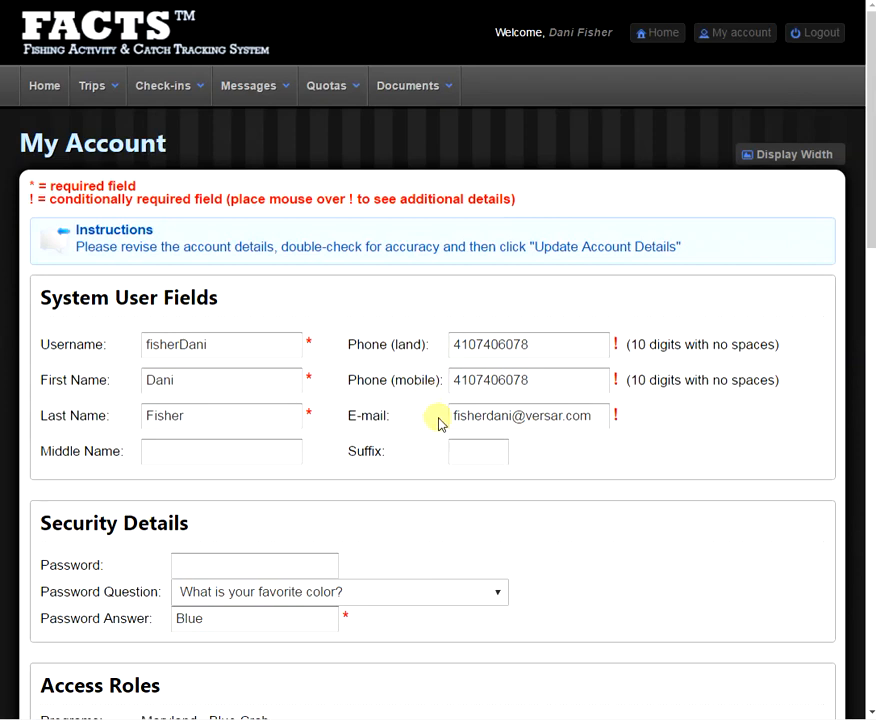
mouse_move(62, 540)
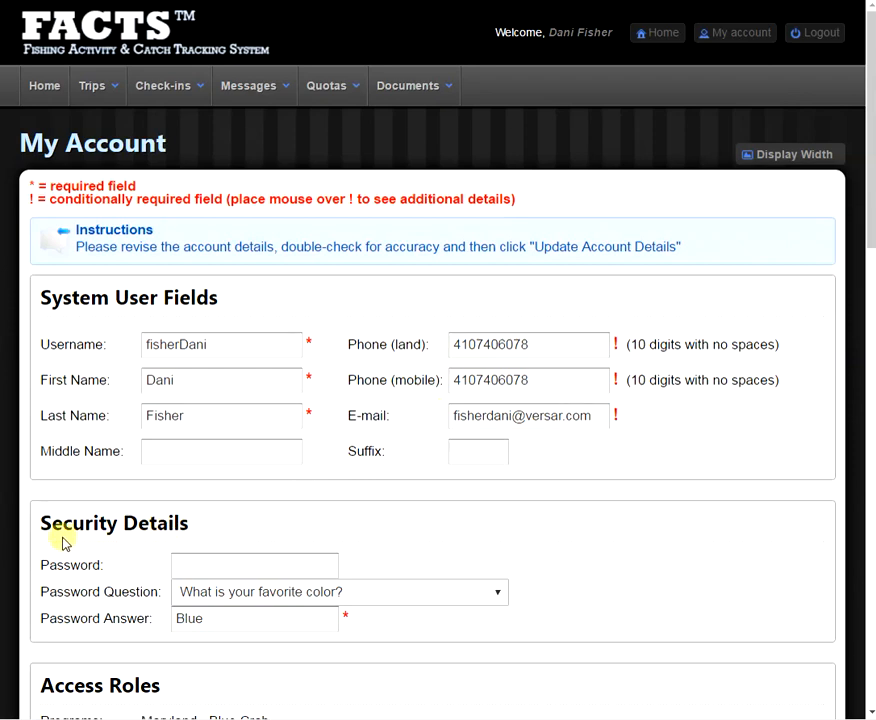
mouse_move(145, 570)
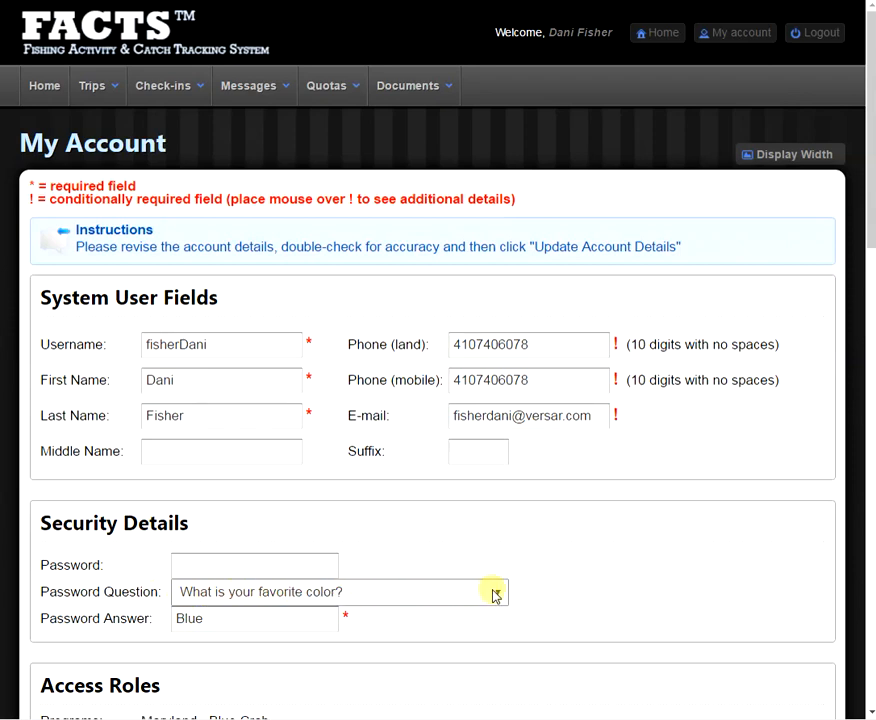
left_click(495, 591)
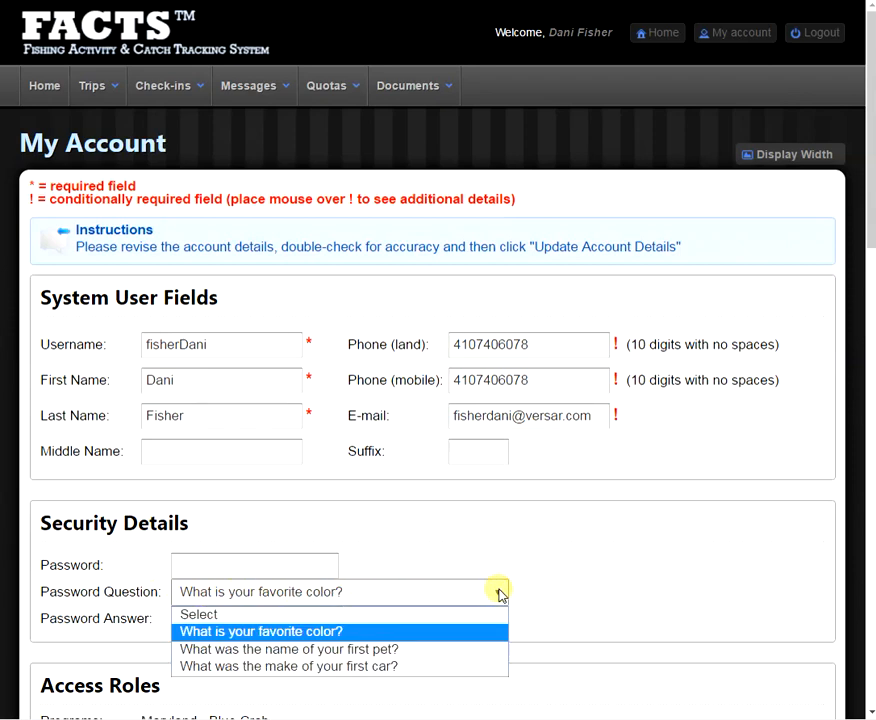
left_click(260, 631)
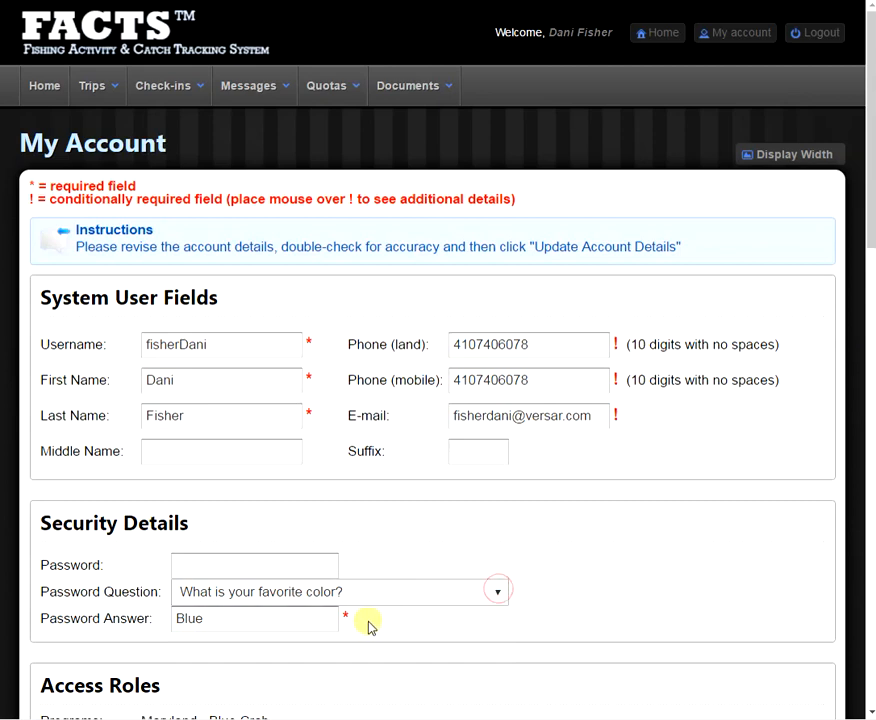
mouse_move(370, 635)
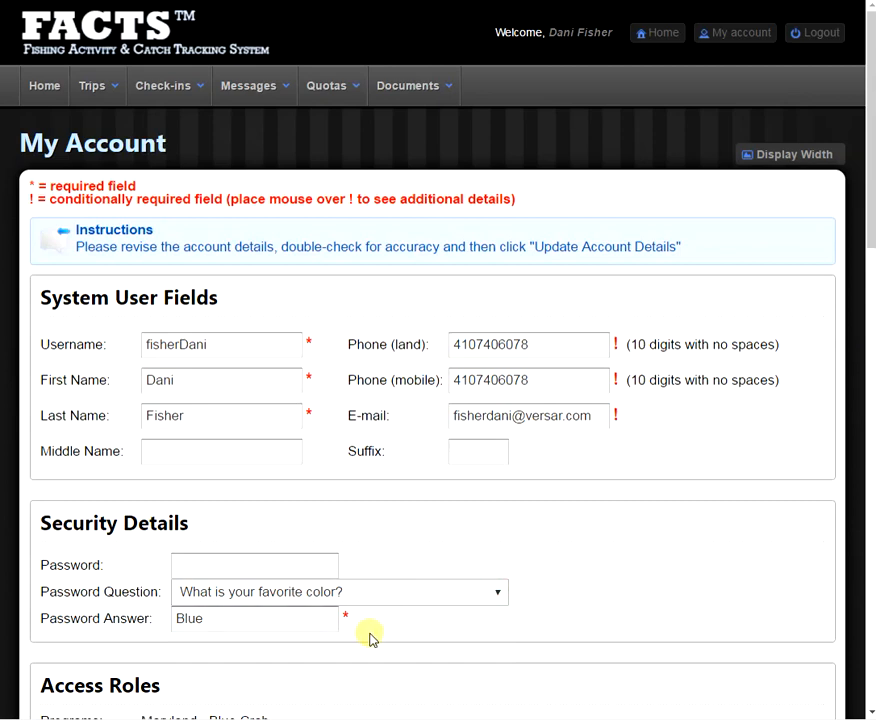
scroll("down", 3)
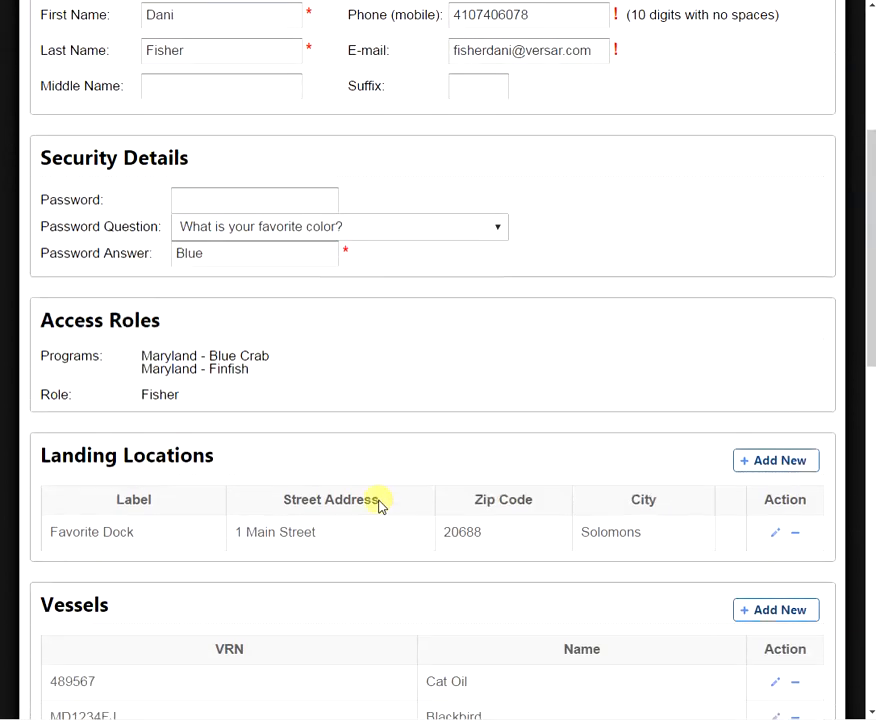
scroll("down", 3)
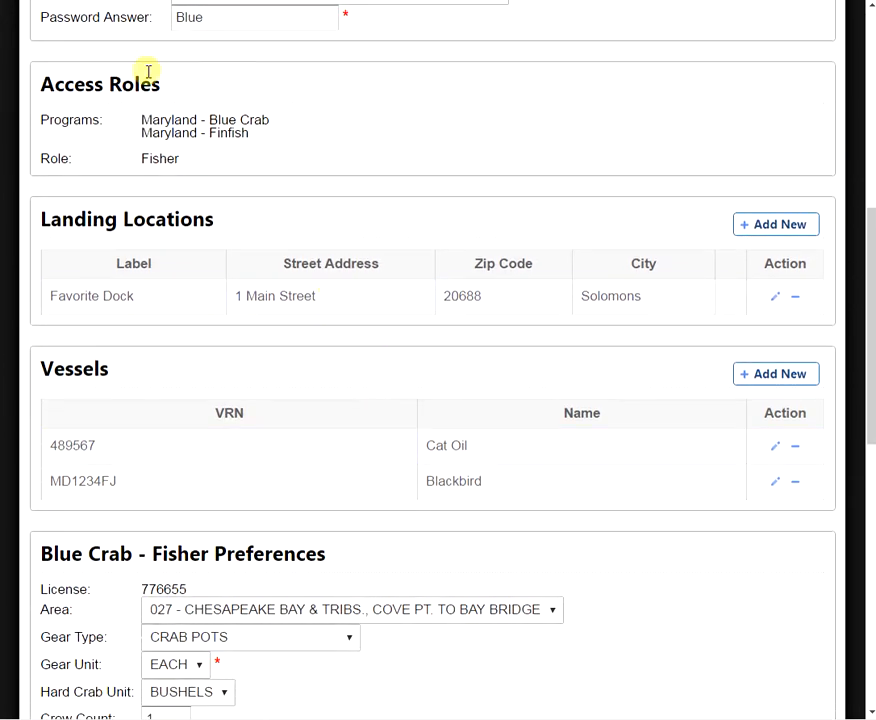
mouse_move(275, 110)
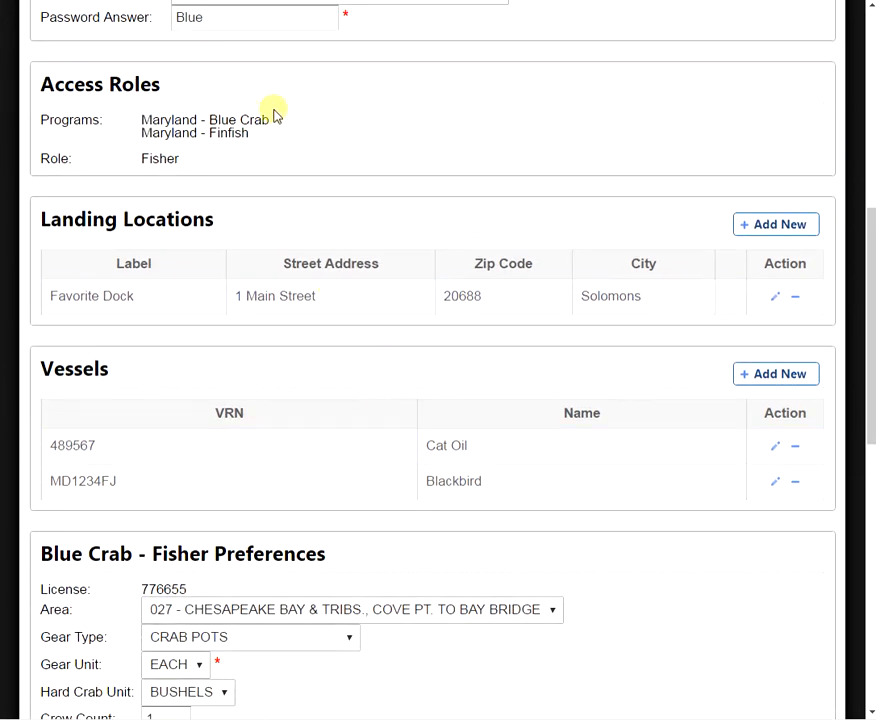
mouse_move(265, 150)
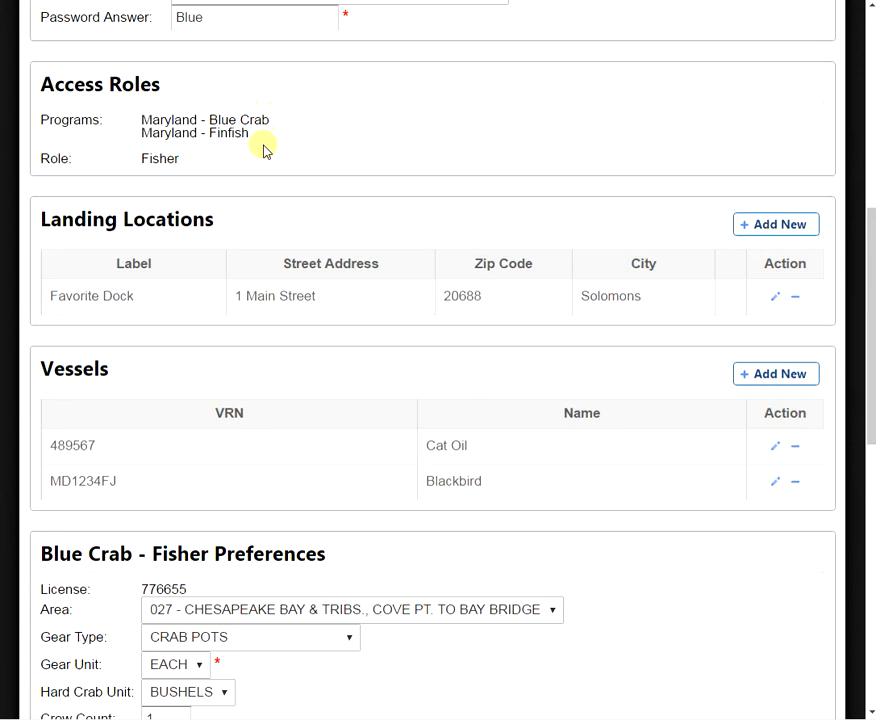
mouse_move(145, 238)
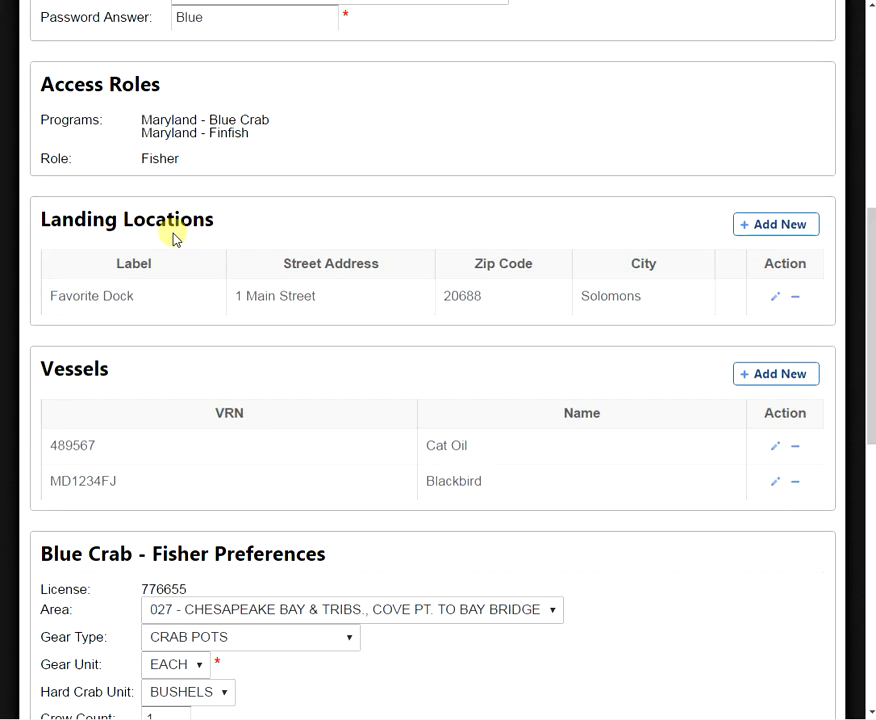
mouse_move(220, 245)
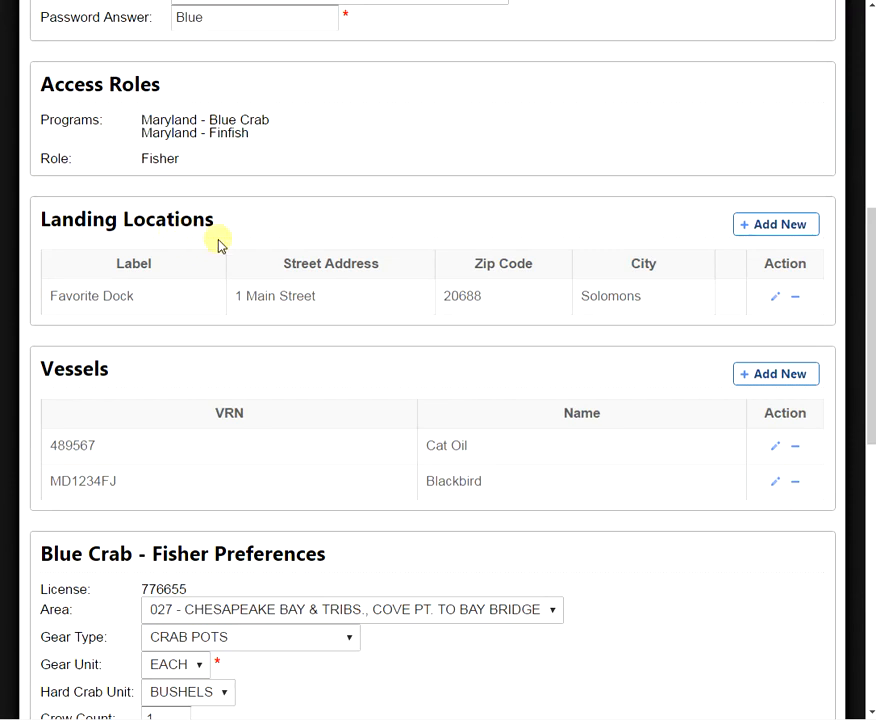
mouse_move(656, 222)
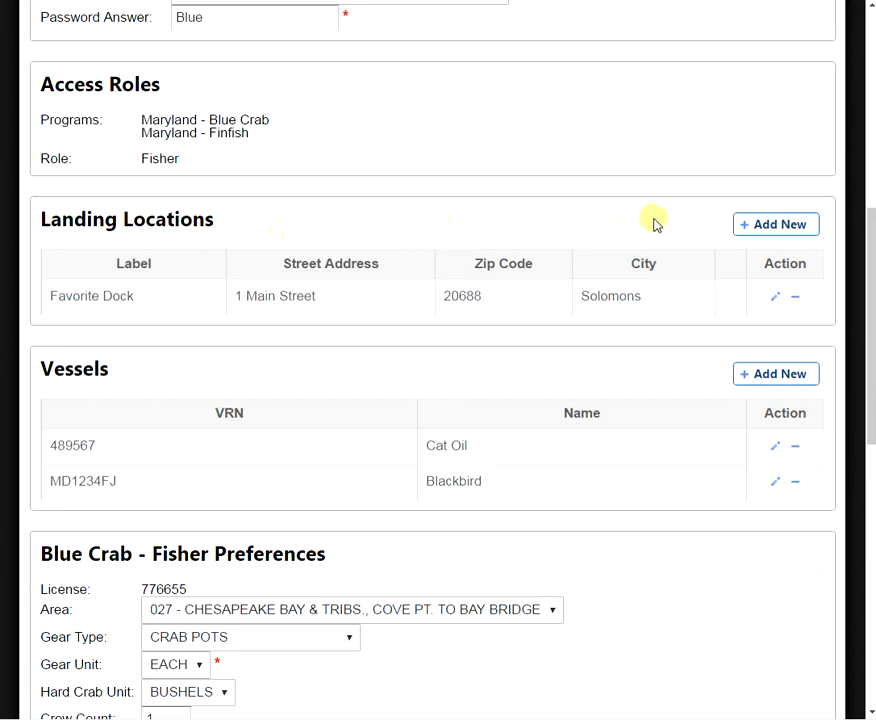
mouse_move(776, 224)
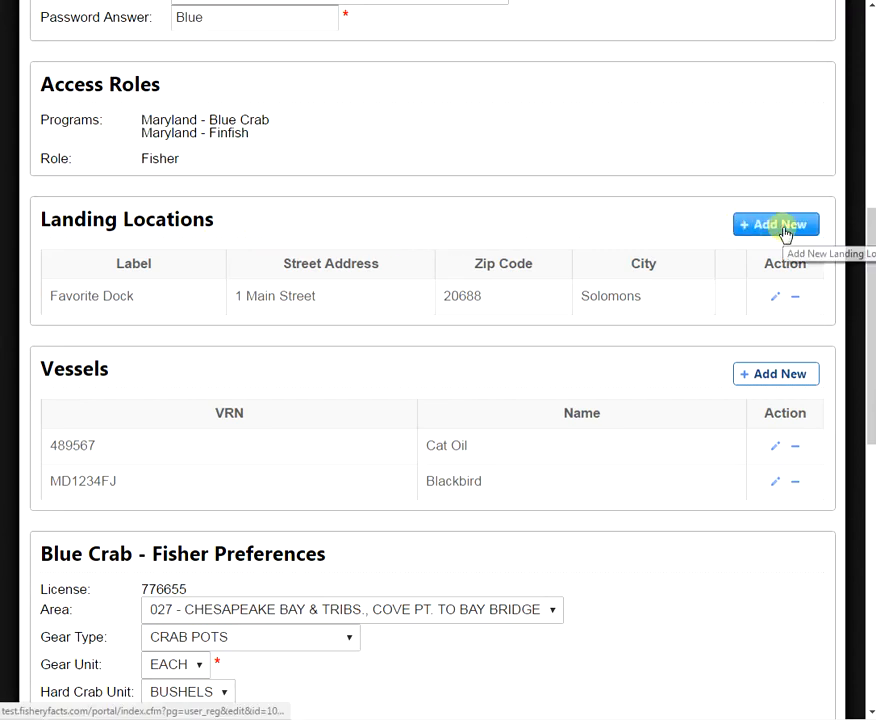
left_click(775, 224)
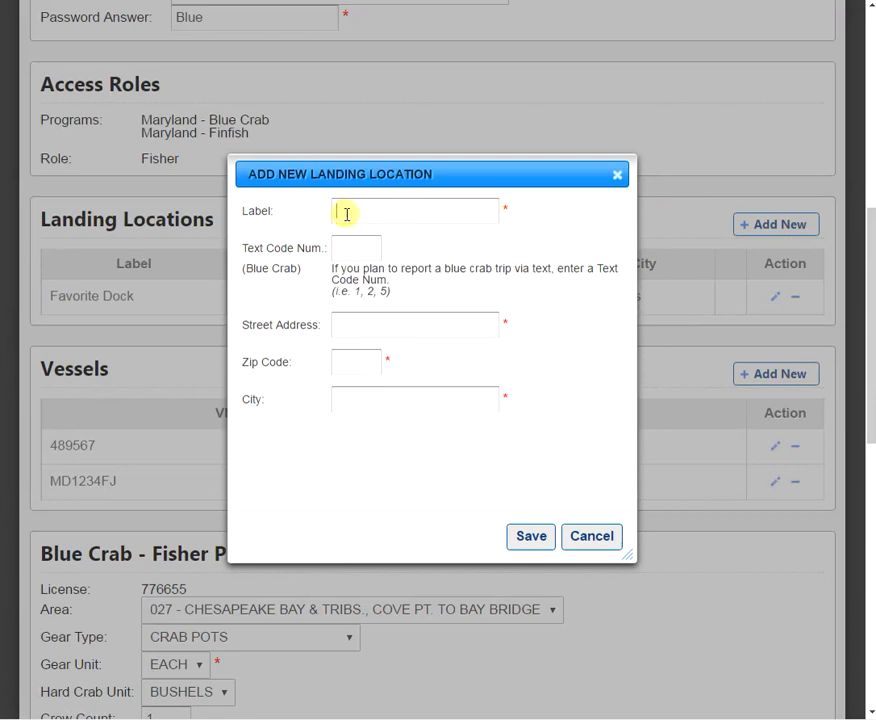
type("My Pi")
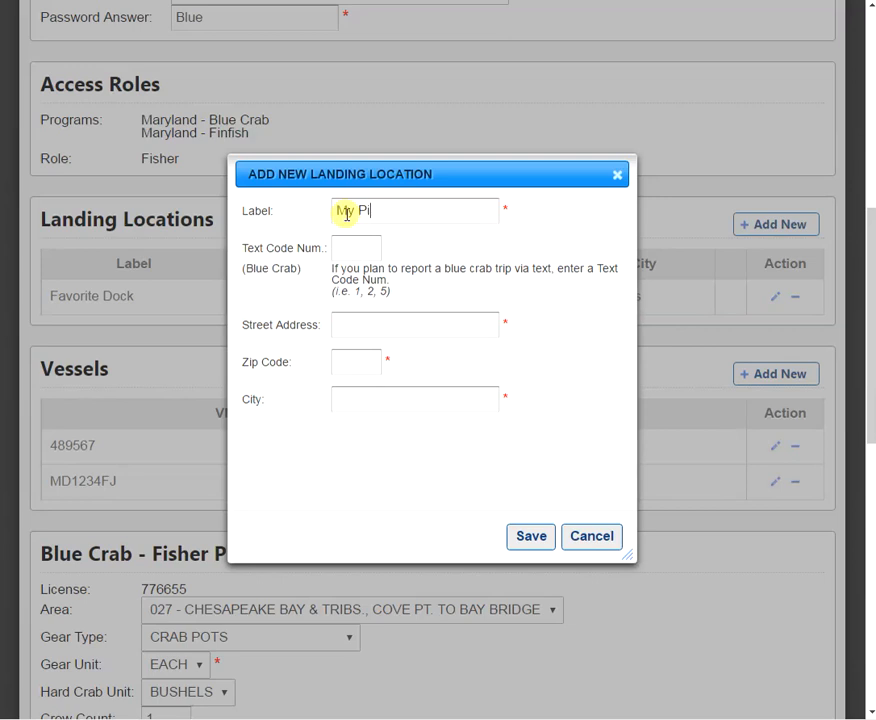
type("er")
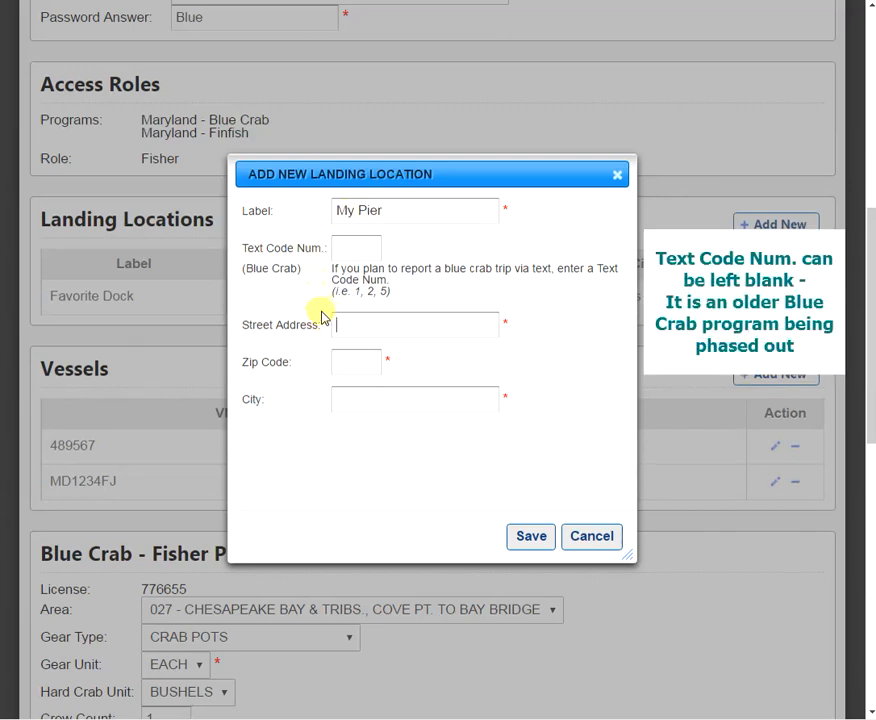
type("1 Bayside Ave")
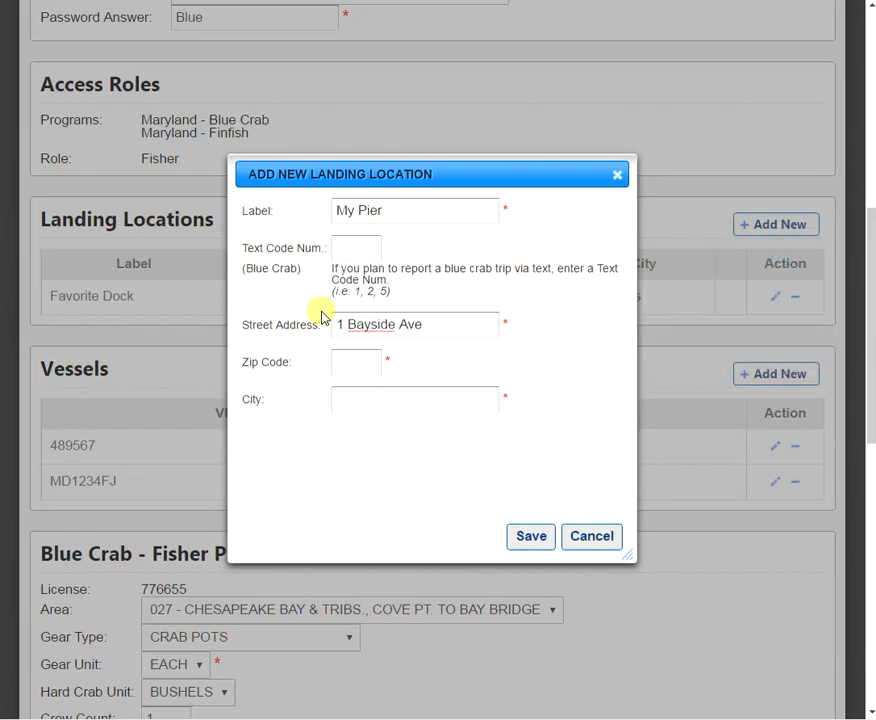
type("21")
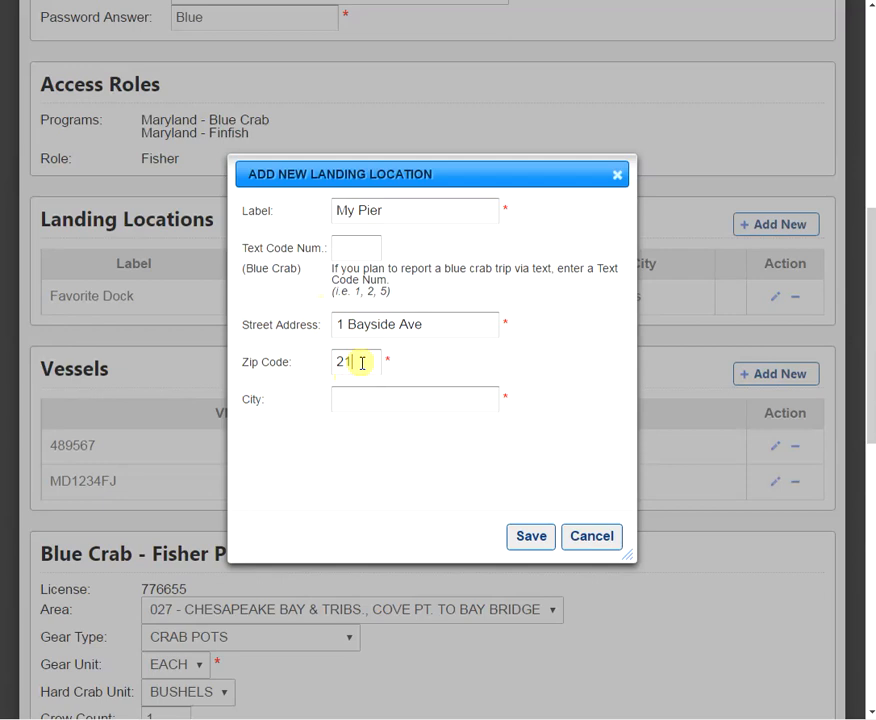
type("661")
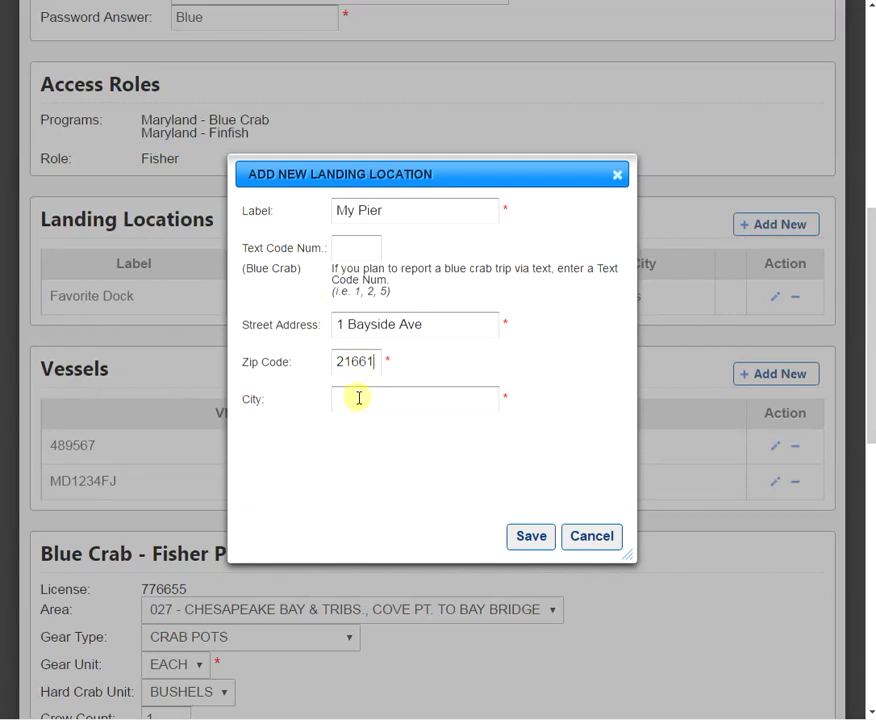
type("R")
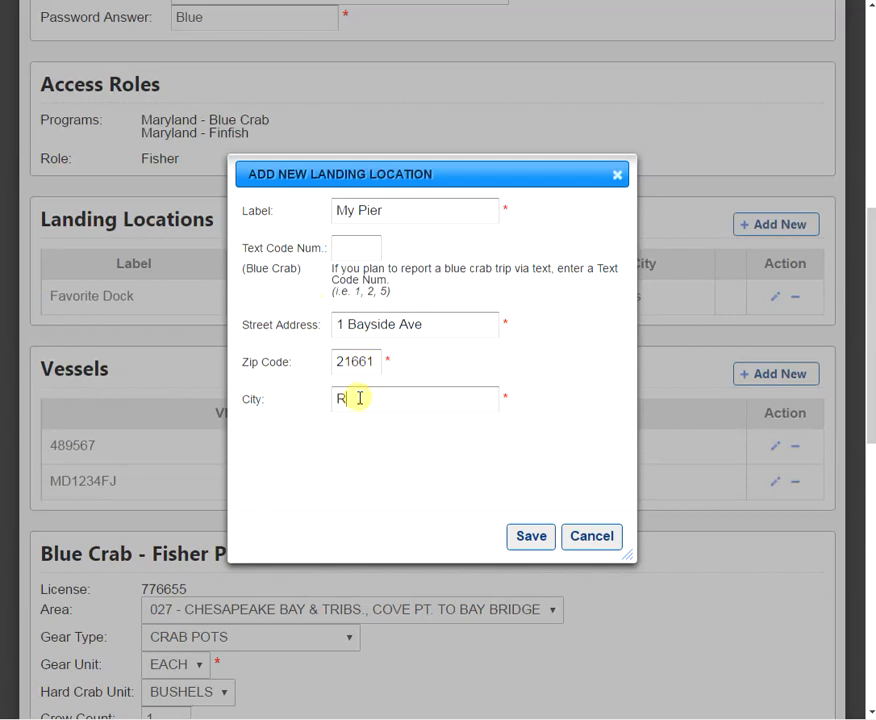
type("ock Hall")
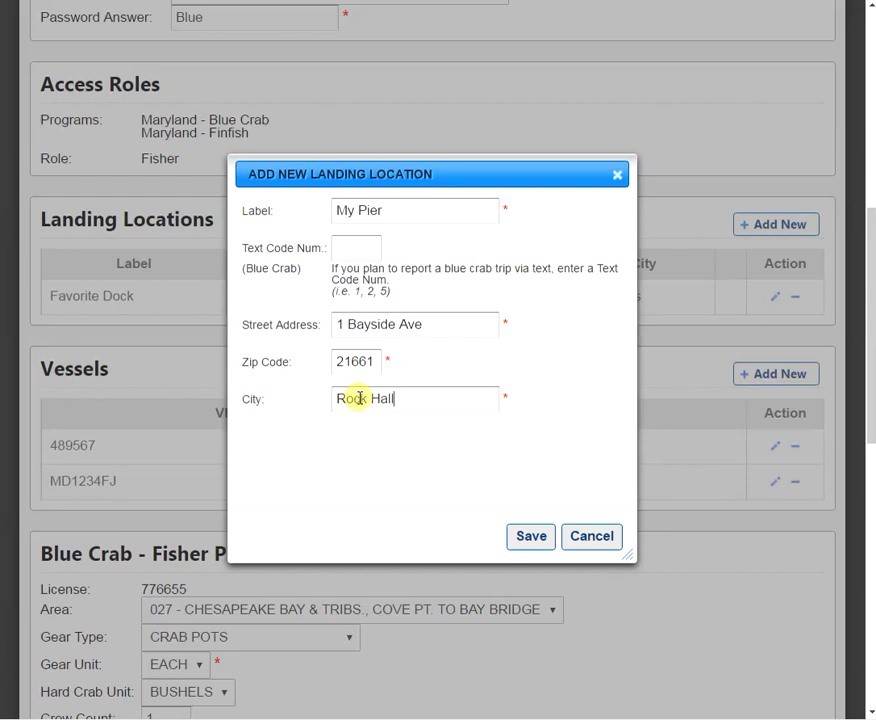
mouse_move(432, 502)
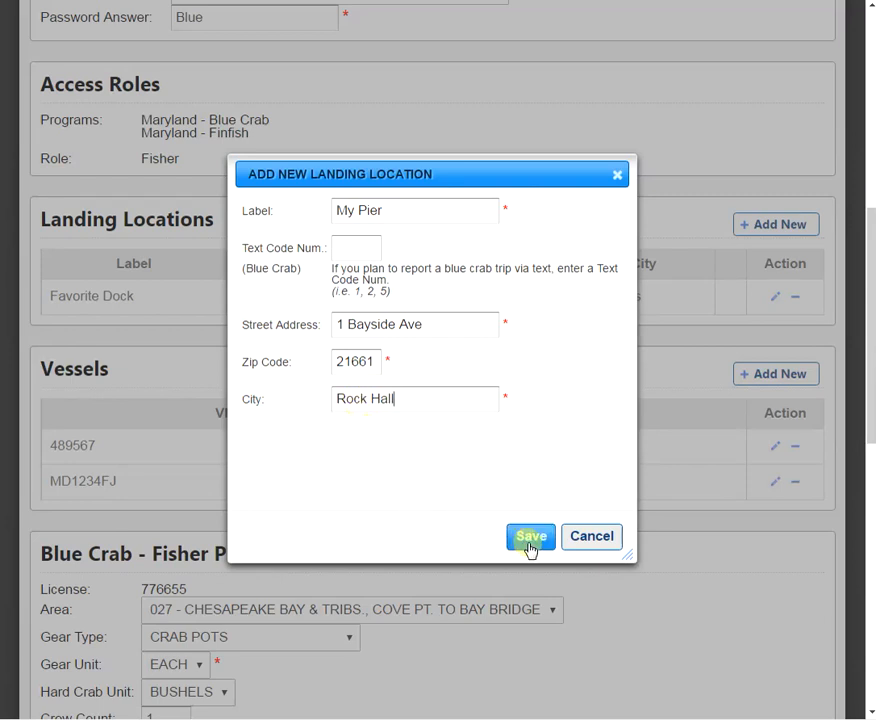
left_click(530, 536)
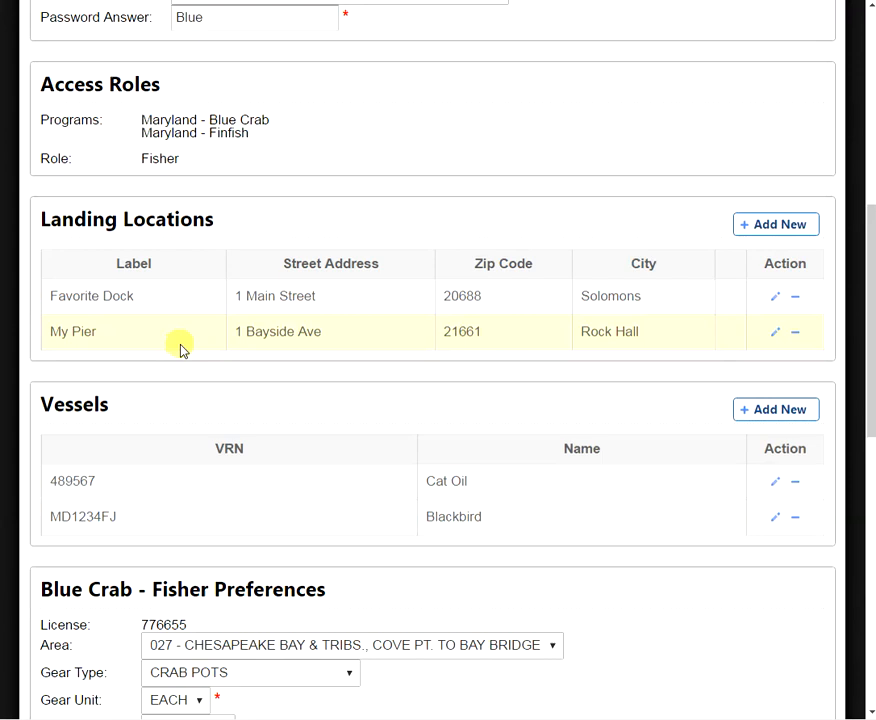
mouse_move(322, 360)
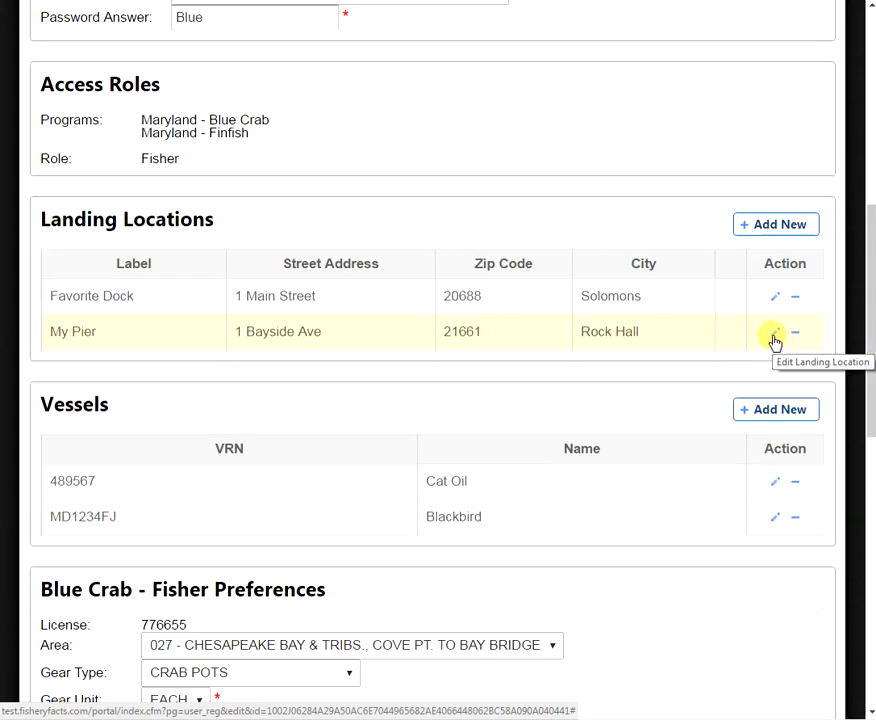
mouse_move(795, 332)
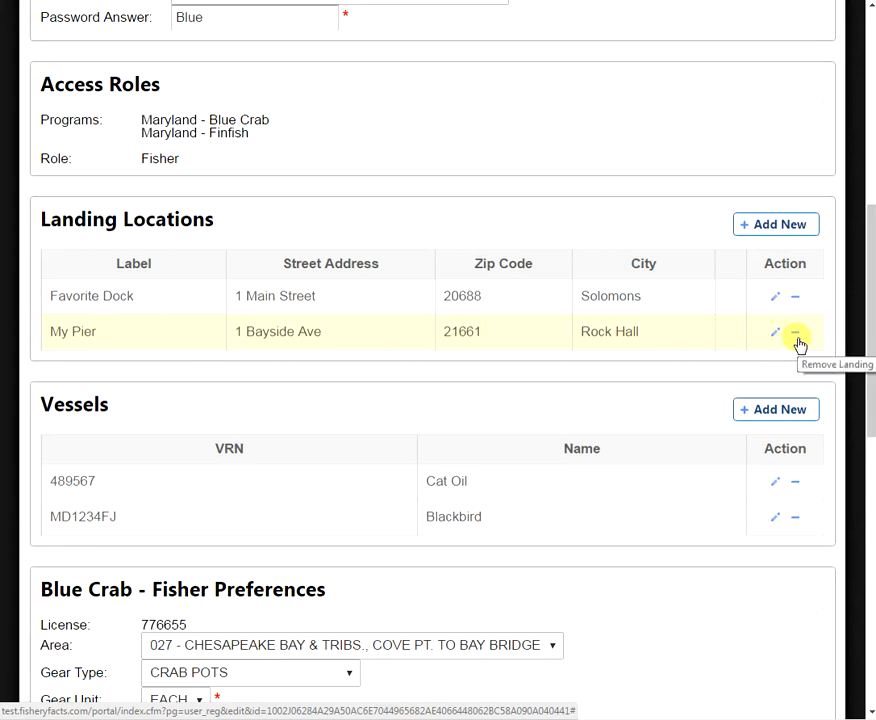
mouse_move(291, 420)
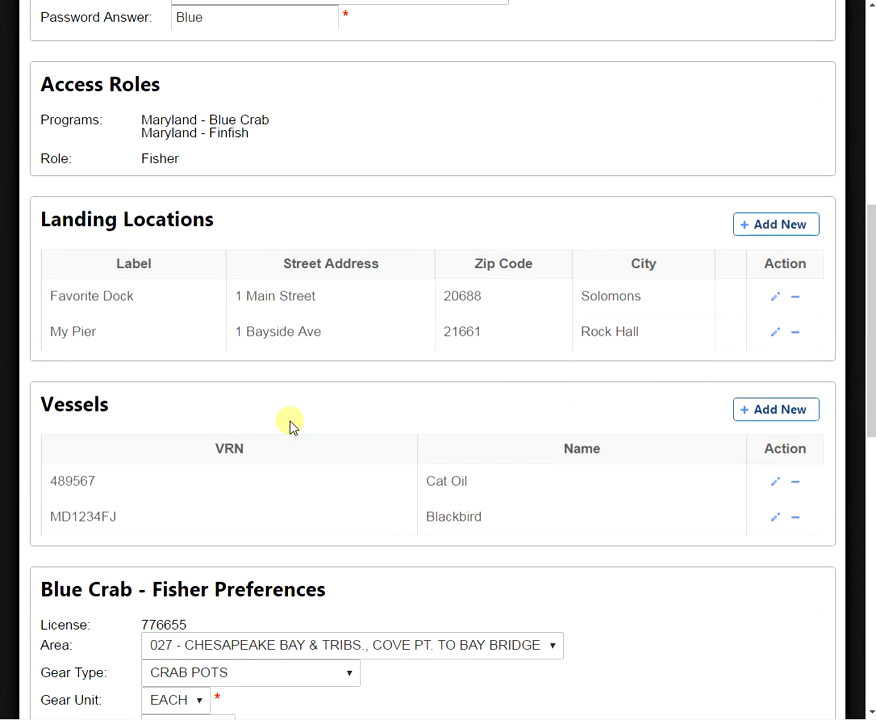
mouse_move(135, 420)
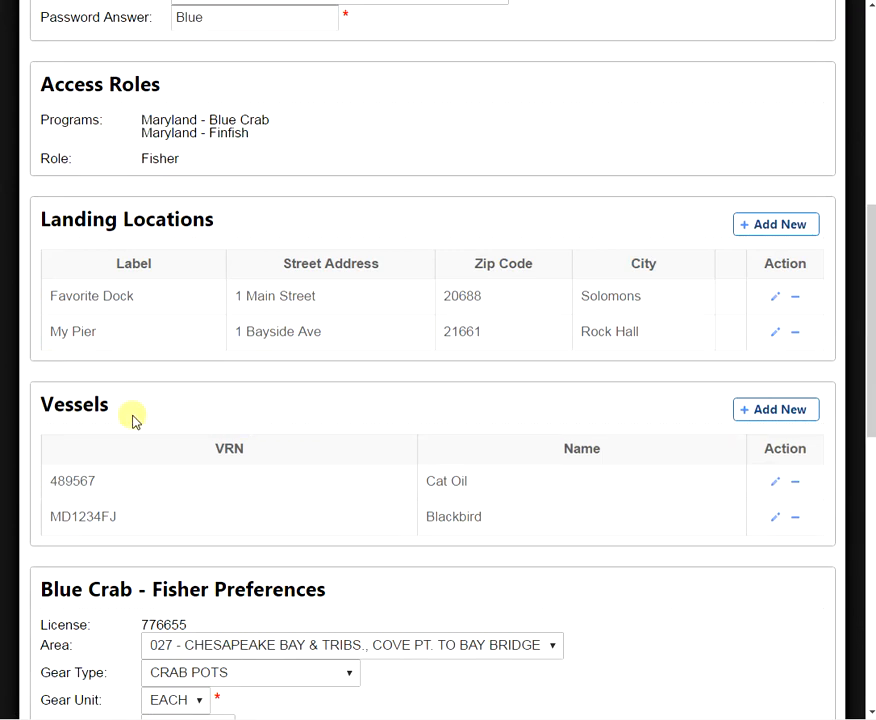
mouse_move(716, 411)
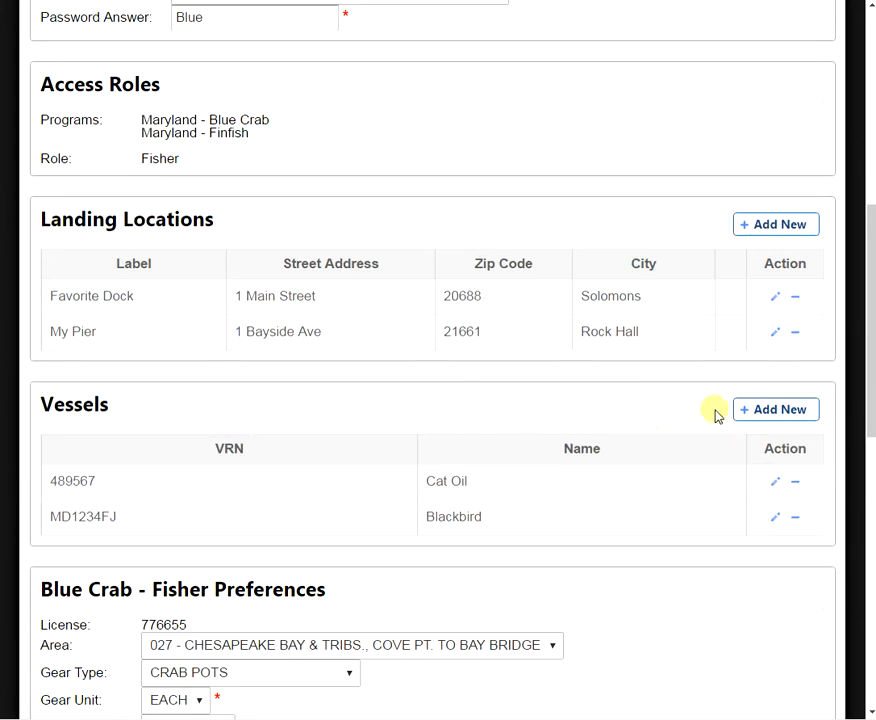
mouse_move(775, 409)
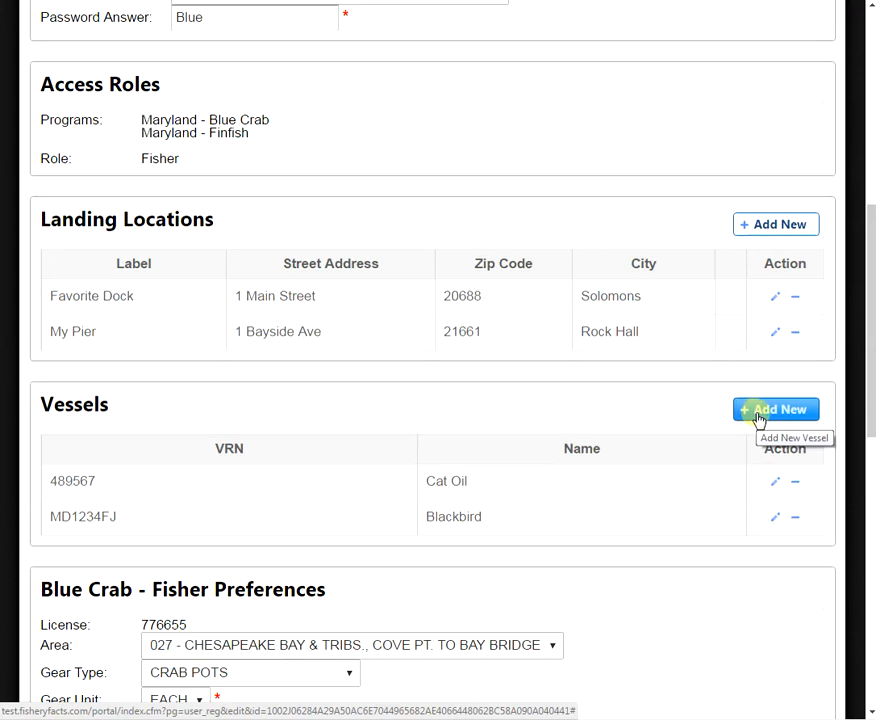
scroll("down", 3)
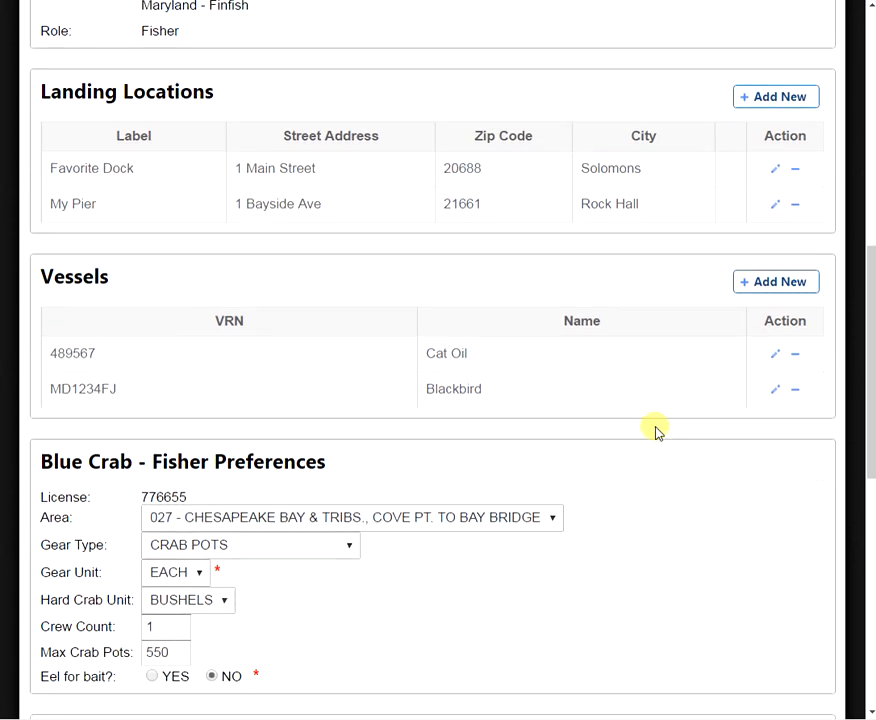
scroll("down", 3)
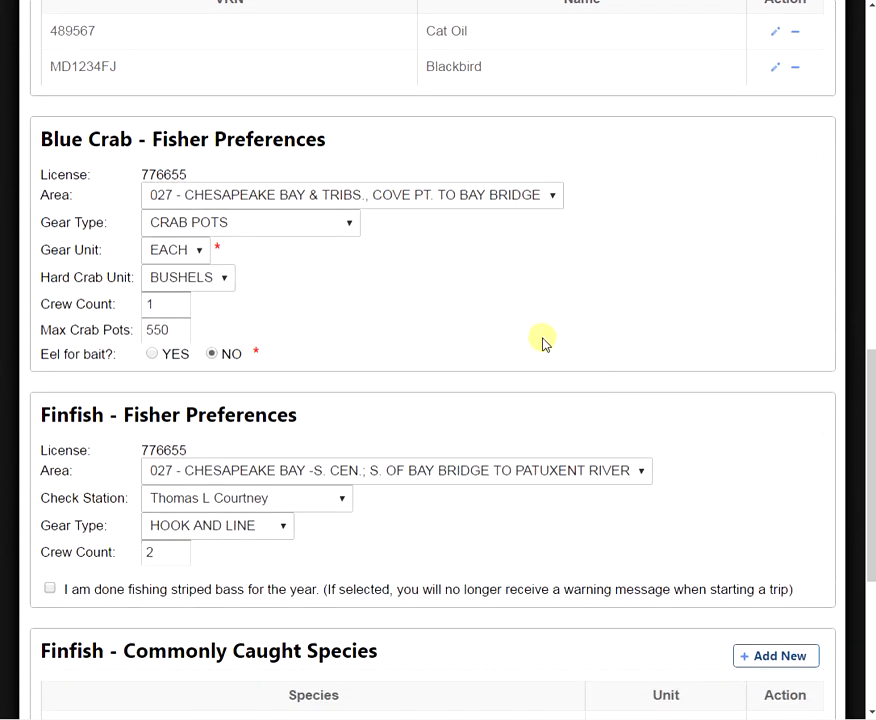
mouse_move(185, 162)
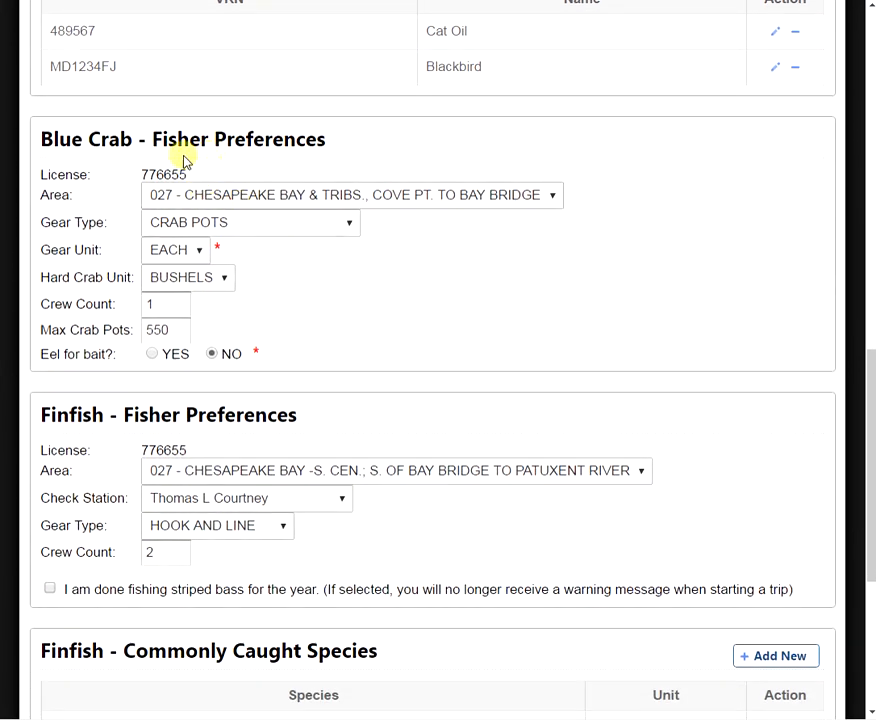
mouse_move(117, 177)
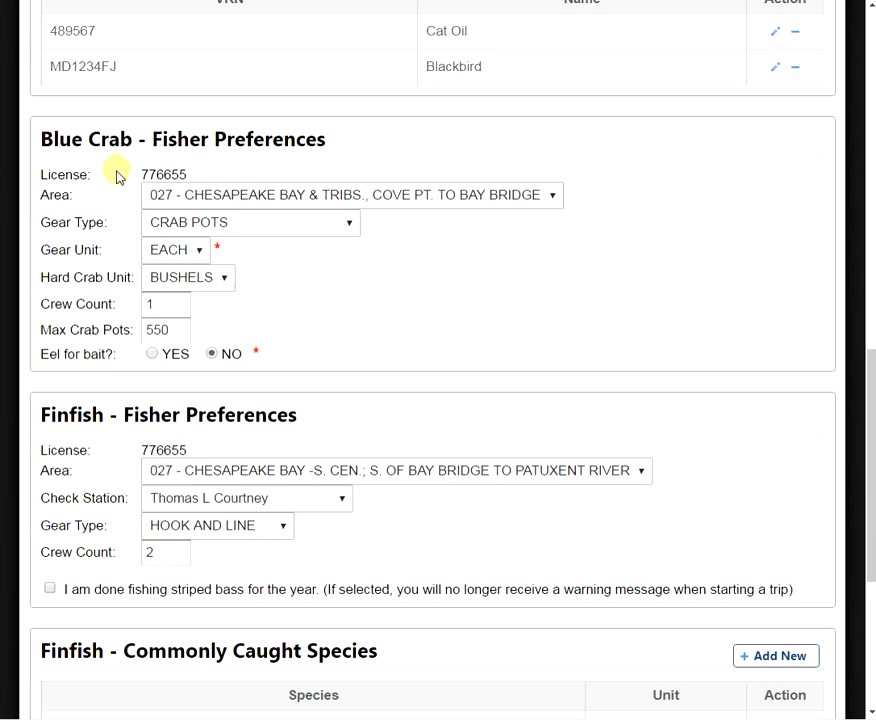
mouse_move(127, 201)
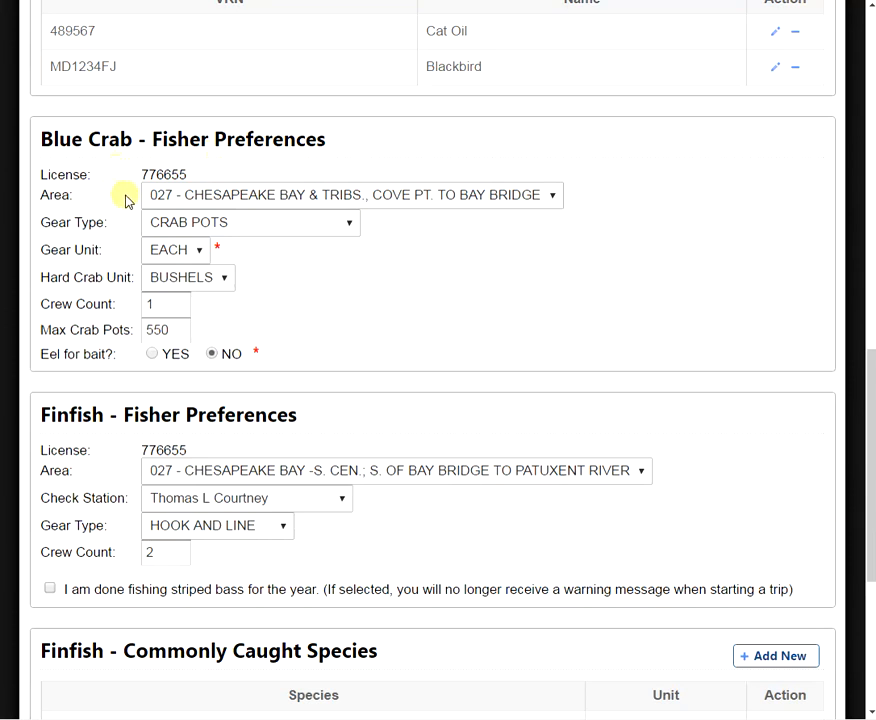
mouse_move(128, 226)
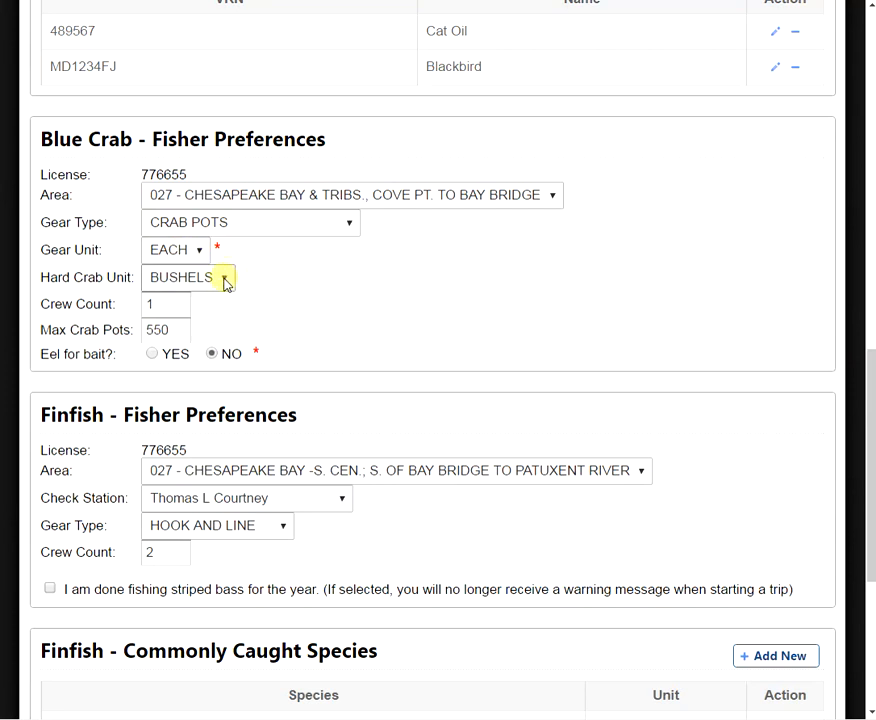
left_click(225, 277)
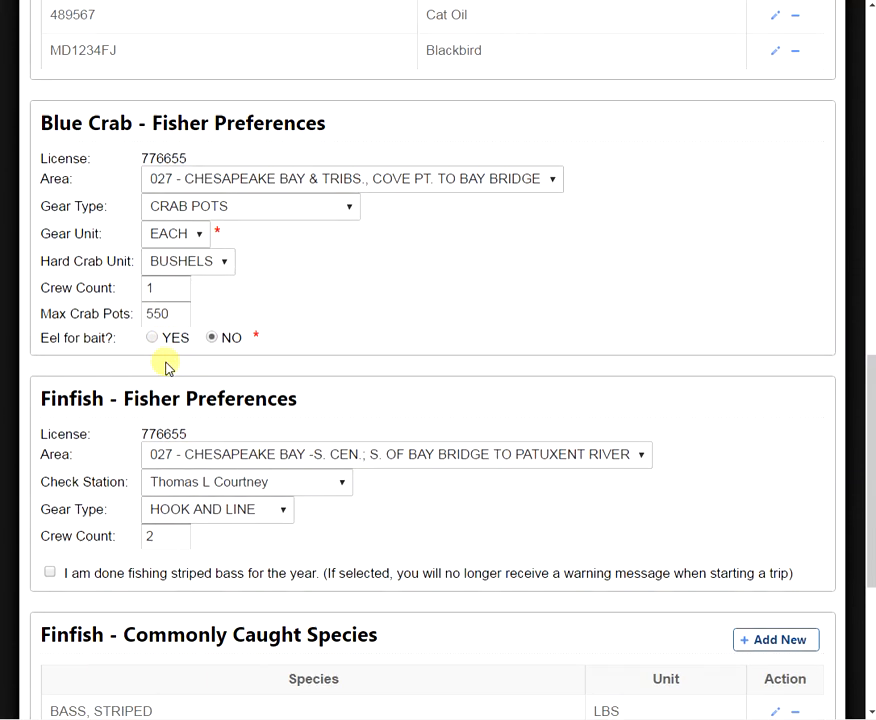
scroll("down", 3)
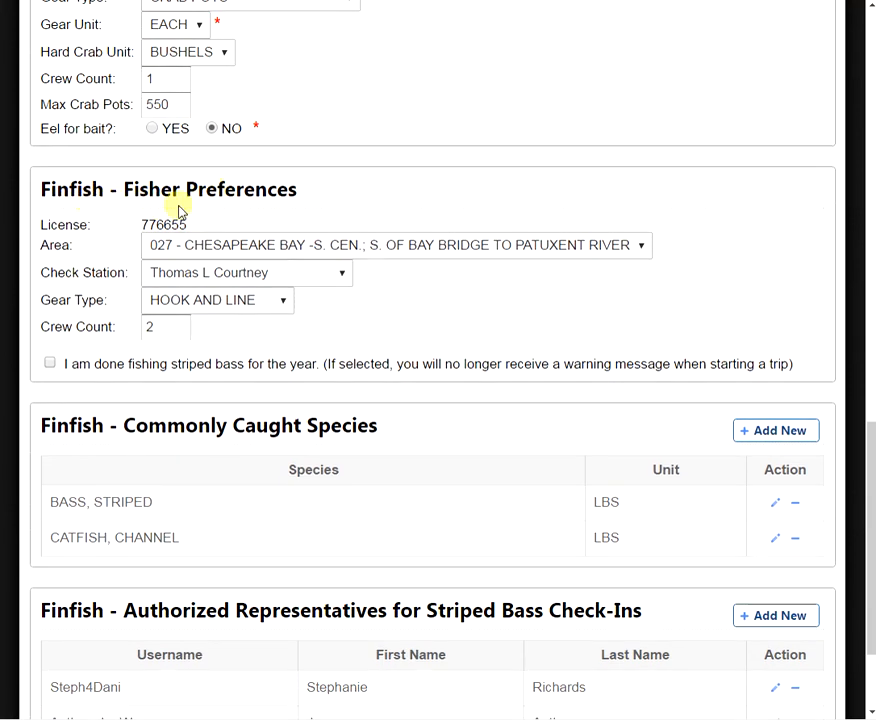
mouse_move(130, 210)
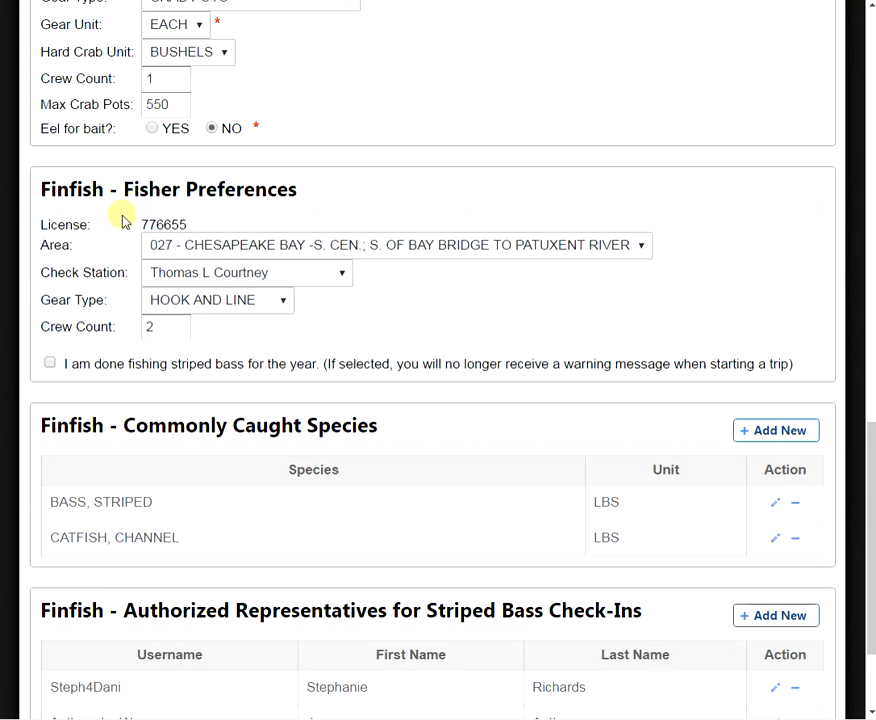
mouse_move(133, 248)
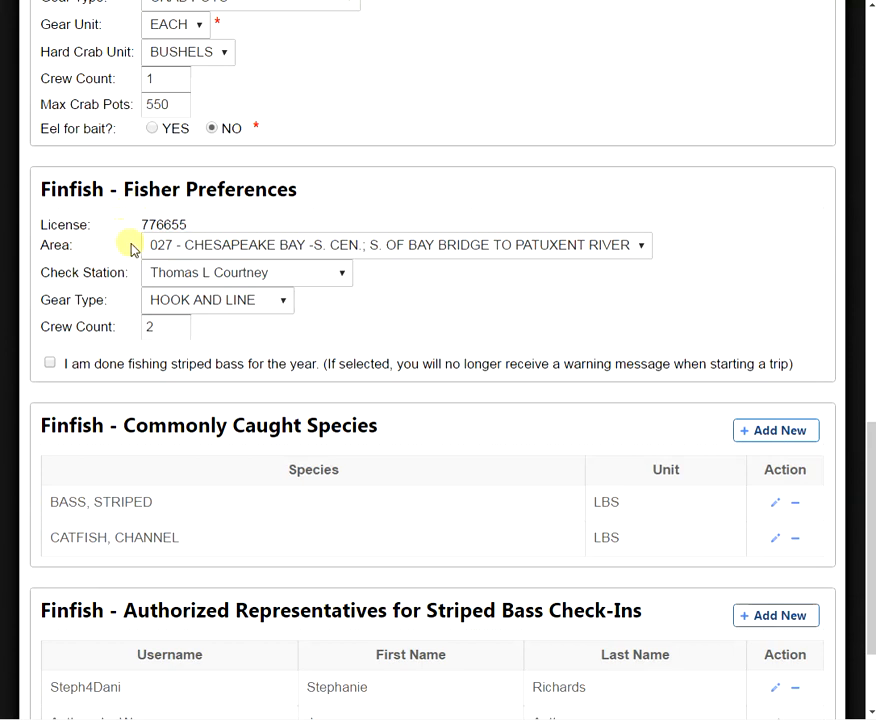
mouse_move(133, 277)
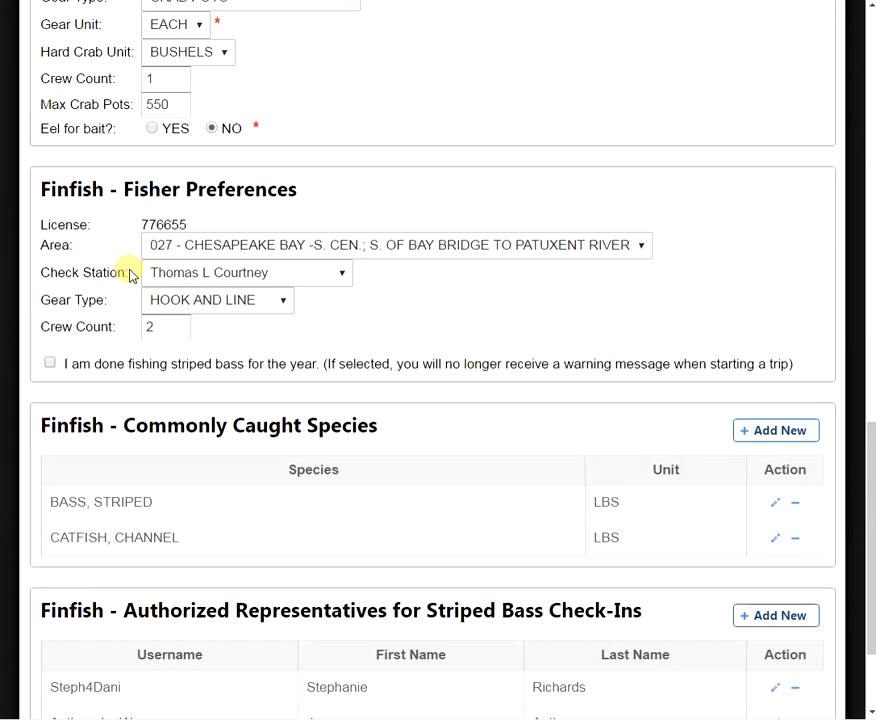
mouse_move(133, 305)
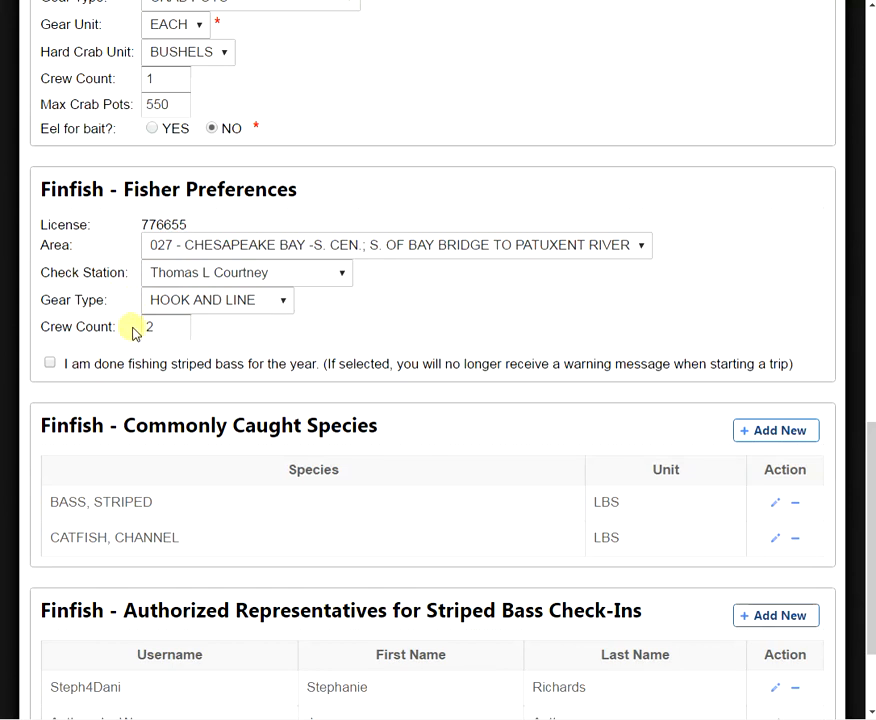
mouse_move(88, 352)
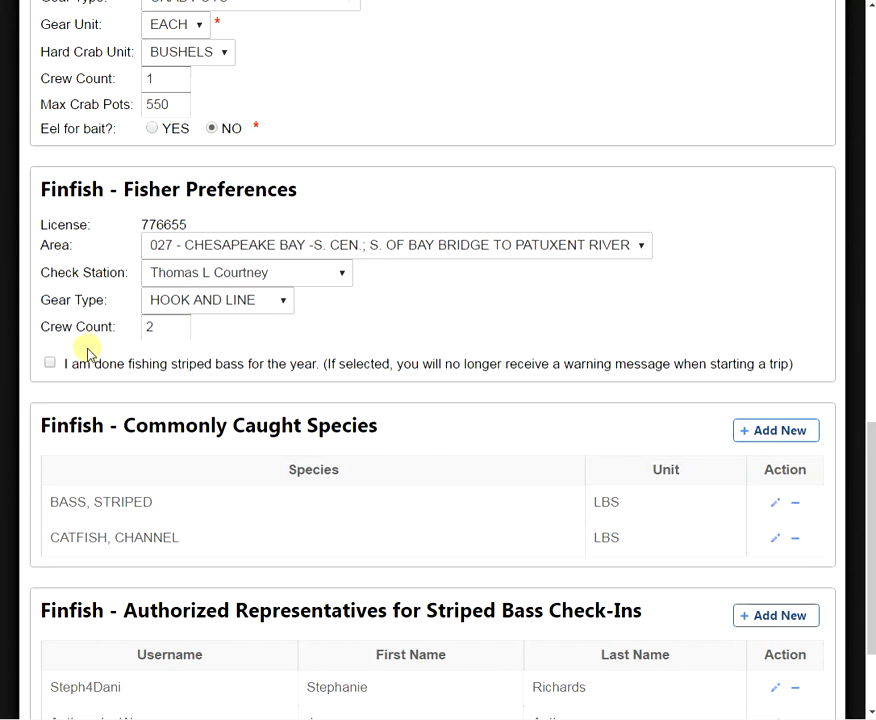
mouse_move(211, 380)
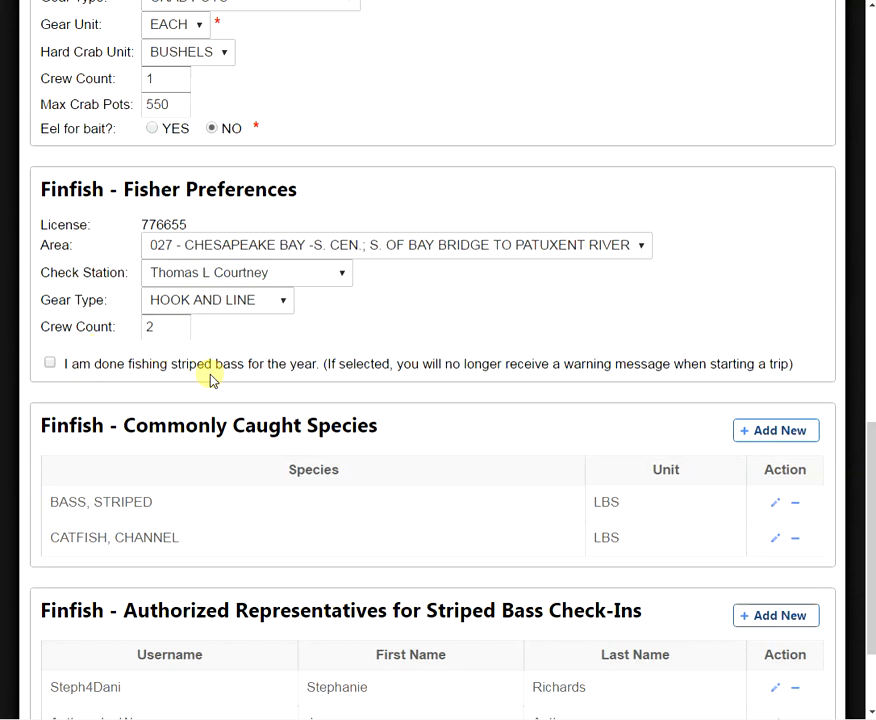
mouse_move(318, 425)
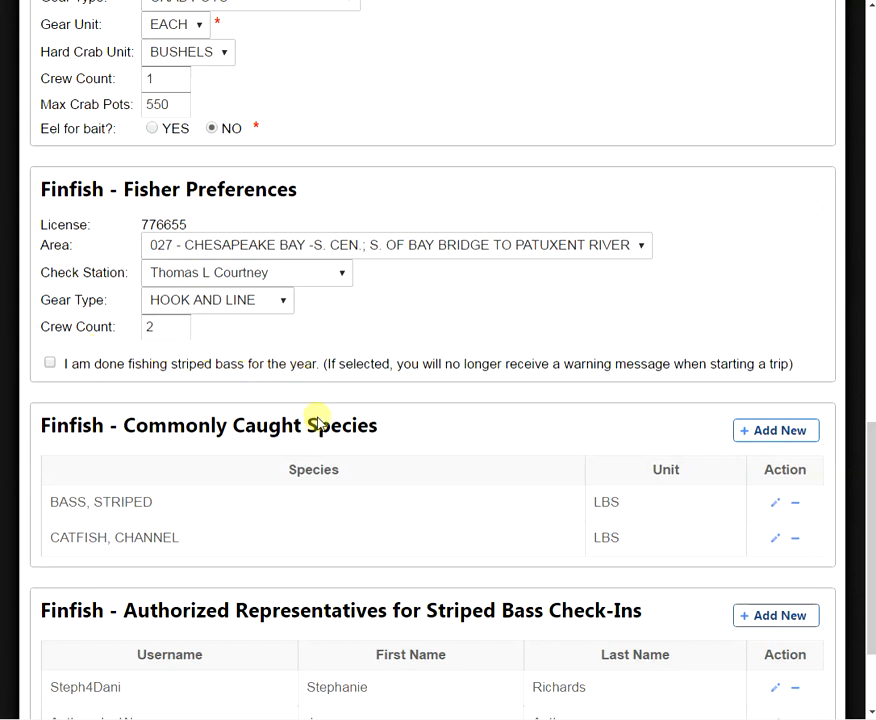
mouse_move(123, 433)
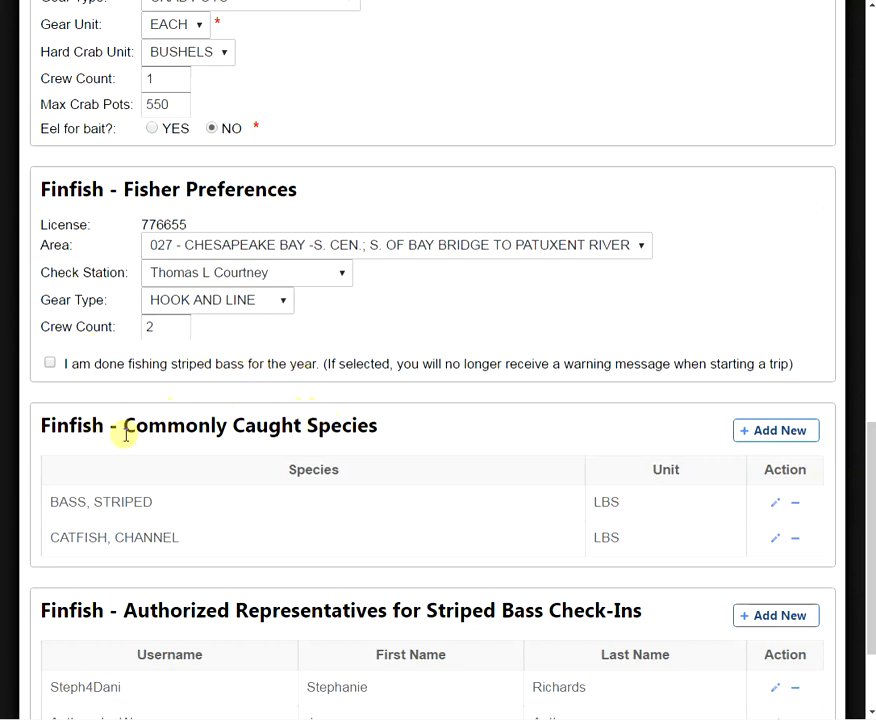
mouse_move(253, 448)
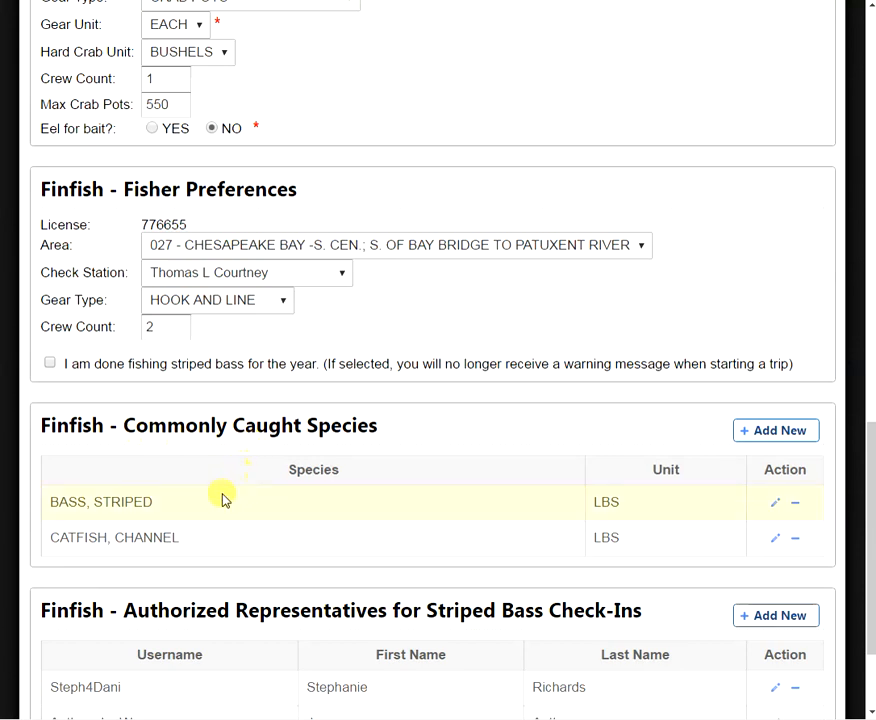
mouse_move(210, 537)
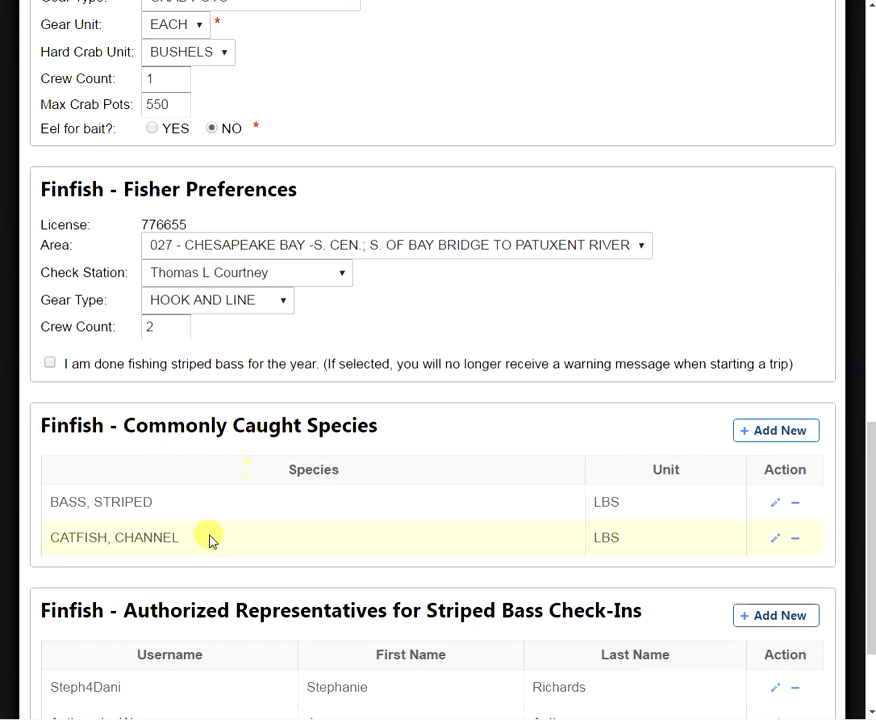
mouse_move(385, 502)
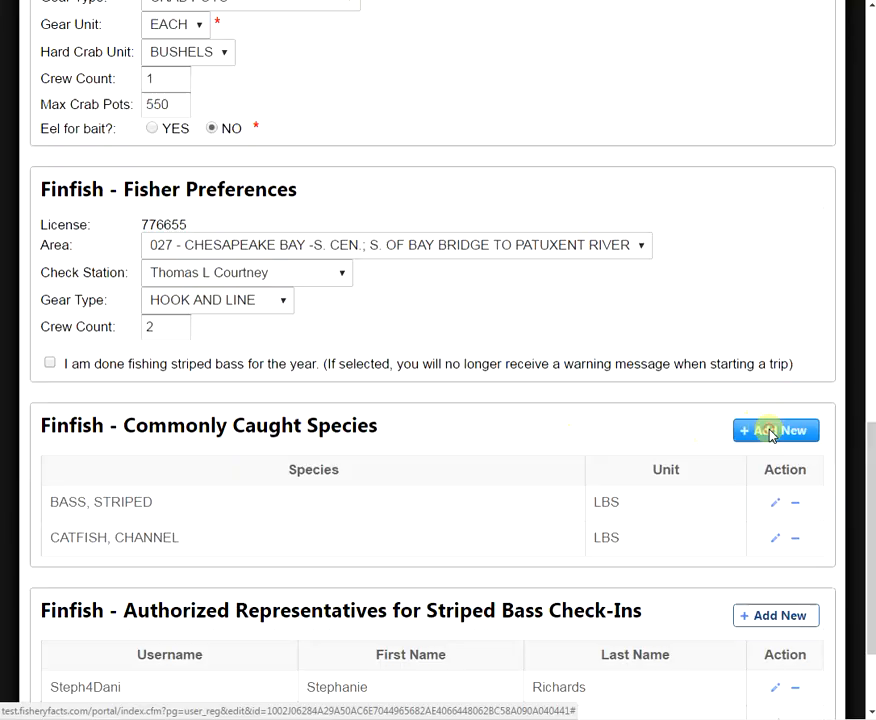
Add PERCH, WHITE with unit LBS as a commonly caught species
left_click(775, 430)
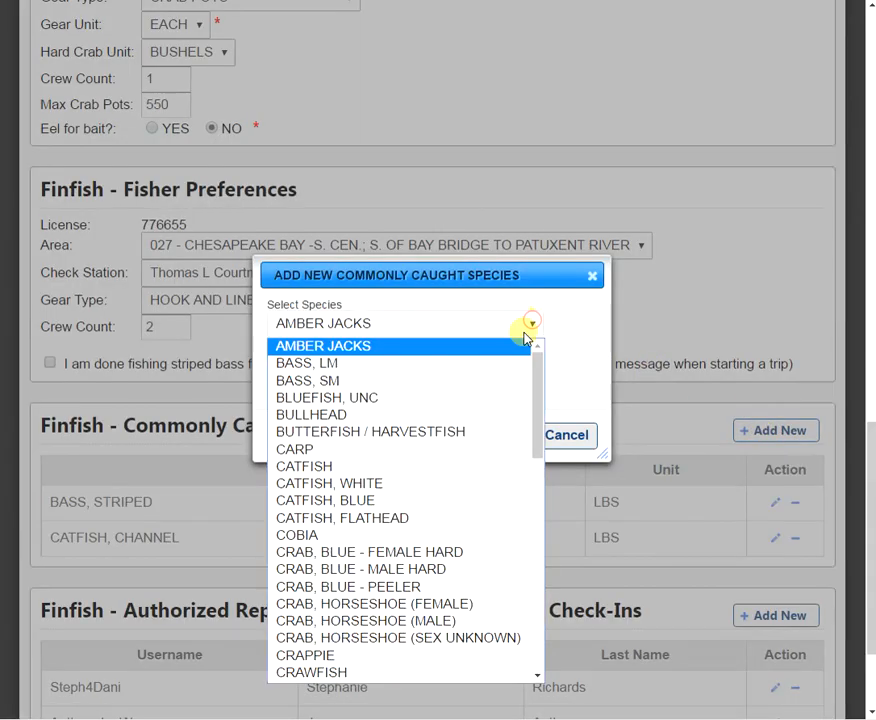
scroll("down", 3)
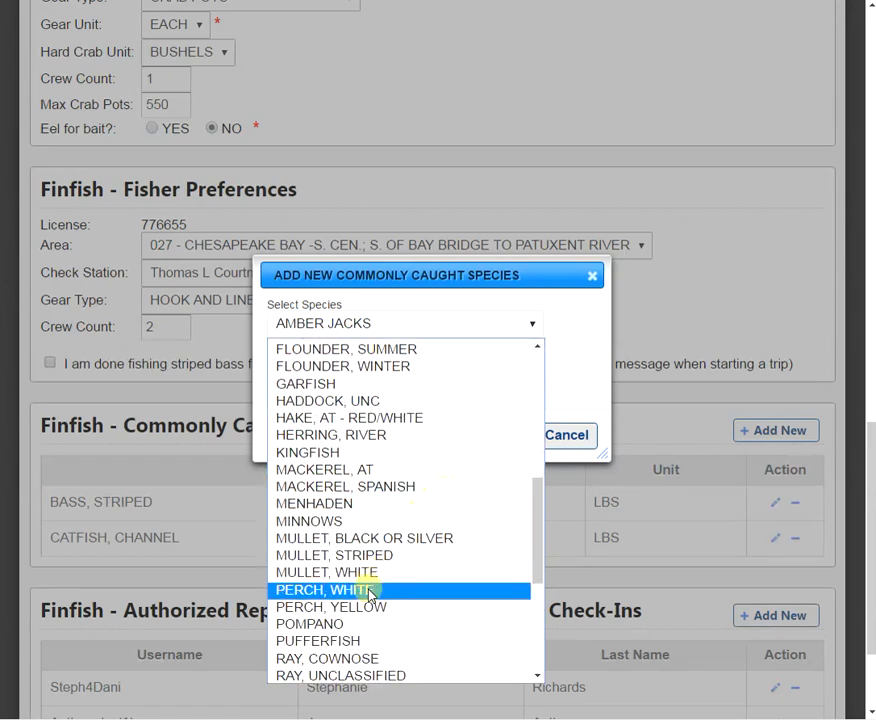
left_click(334, 589)
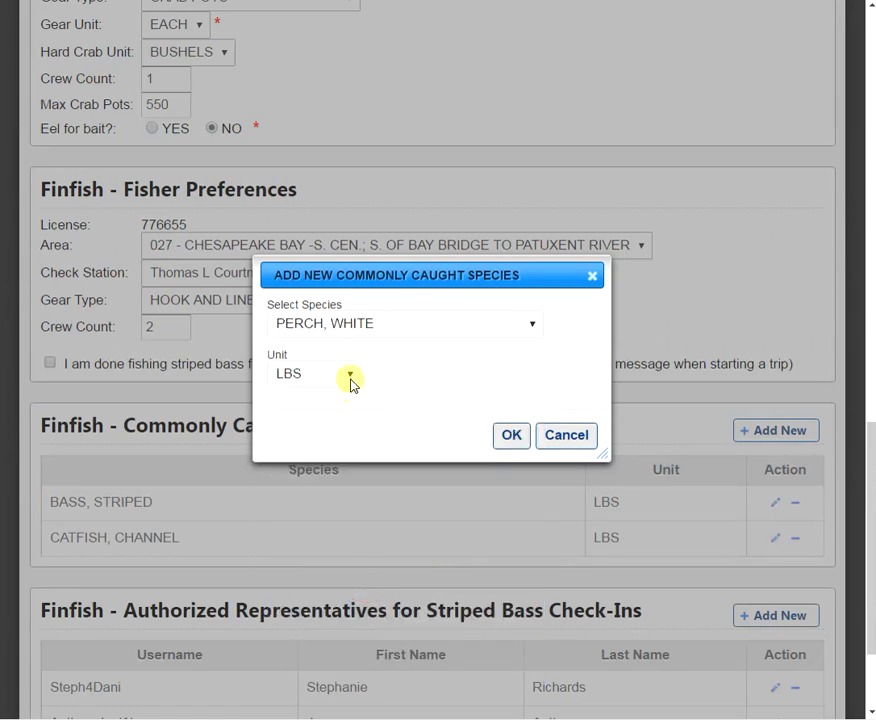
left_click(349, 373)
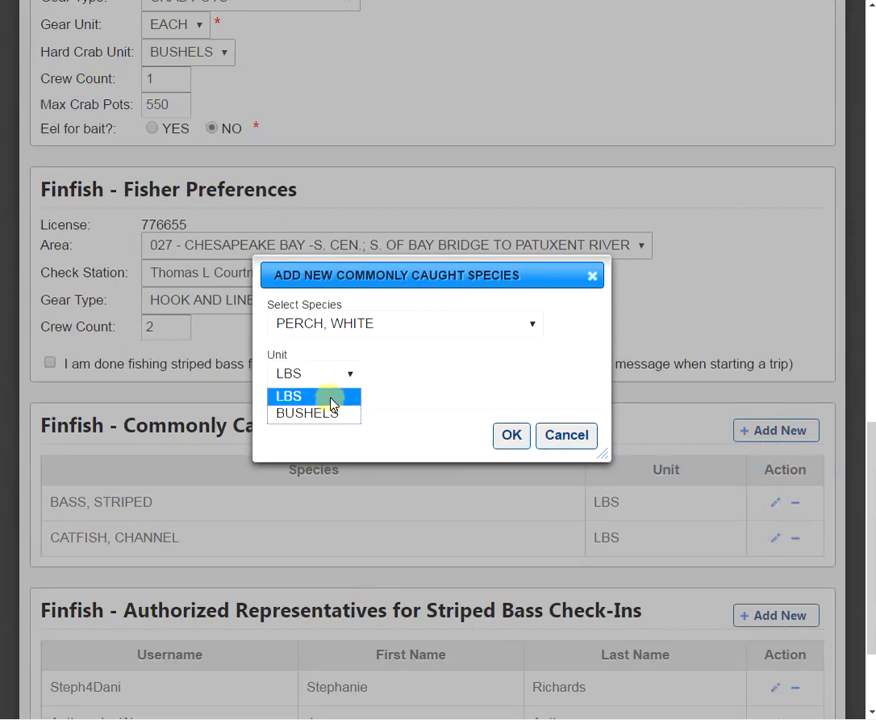
left_click(289, 395)
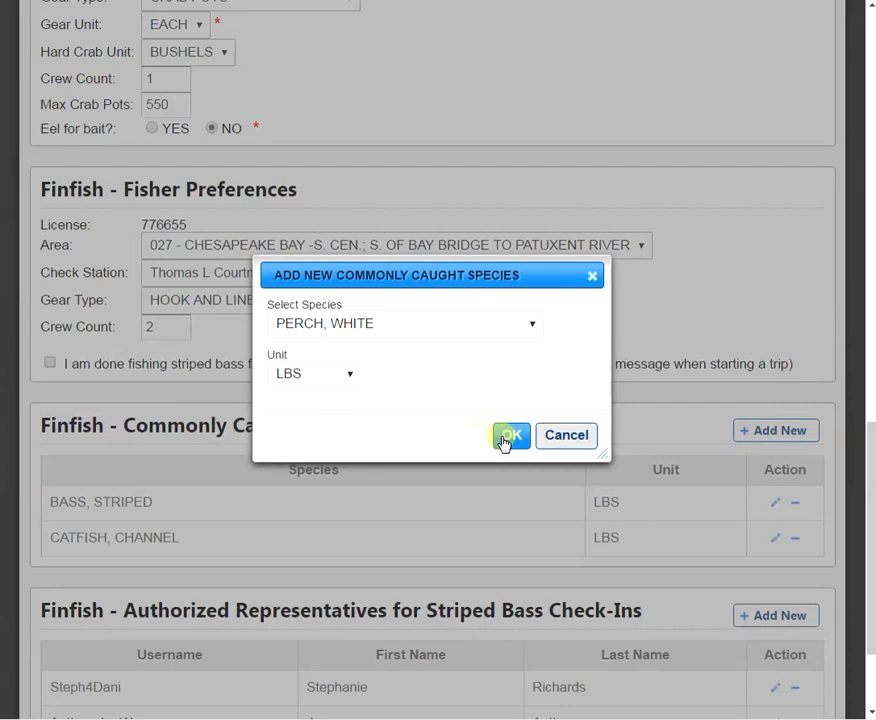
left_click(510, 435)
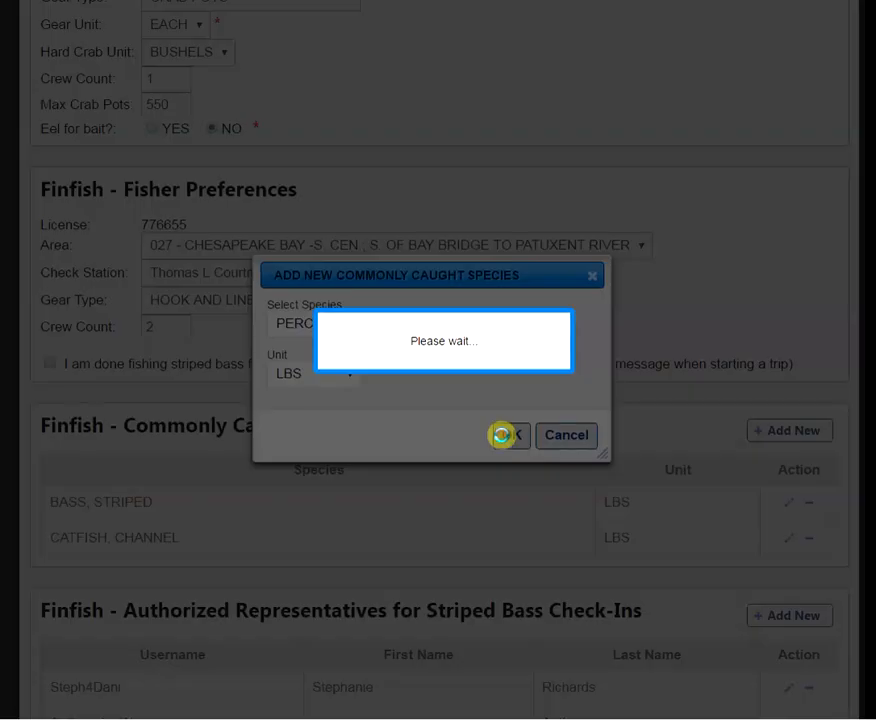
left_click(509, 435)
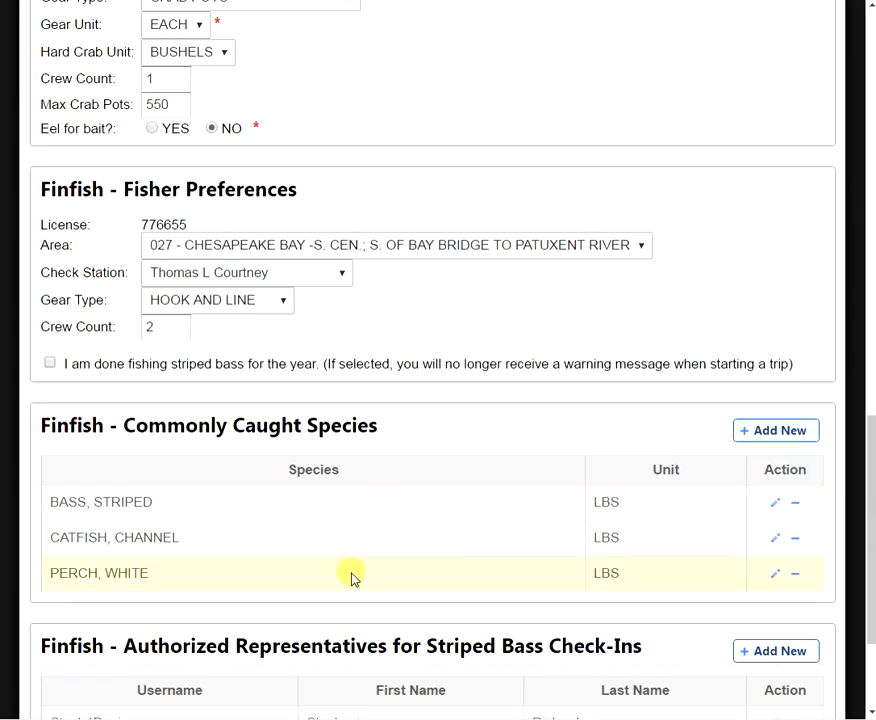
scroll("down", 3)
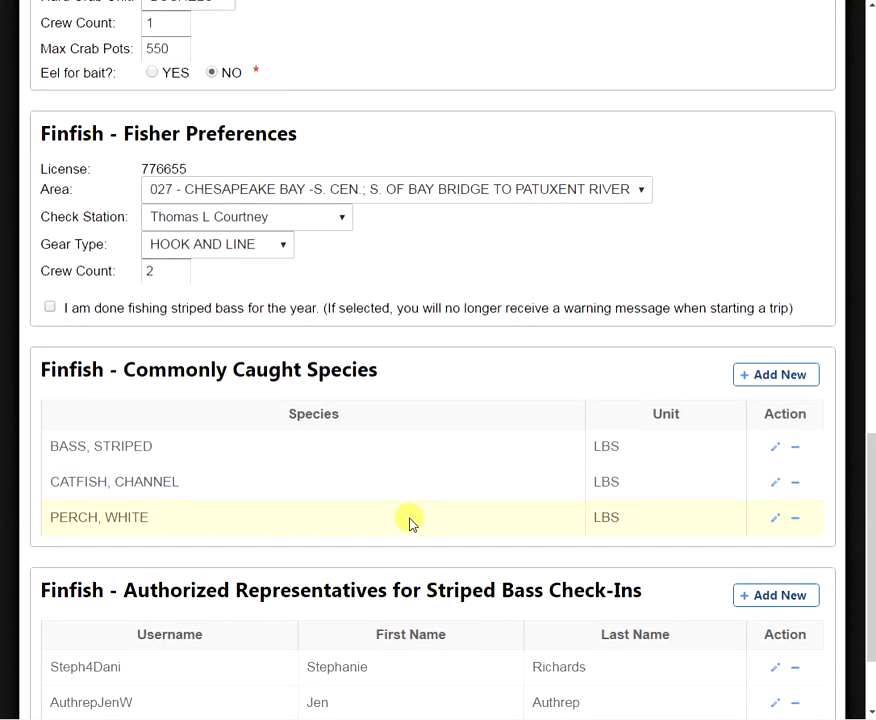
scroll("down", 3)
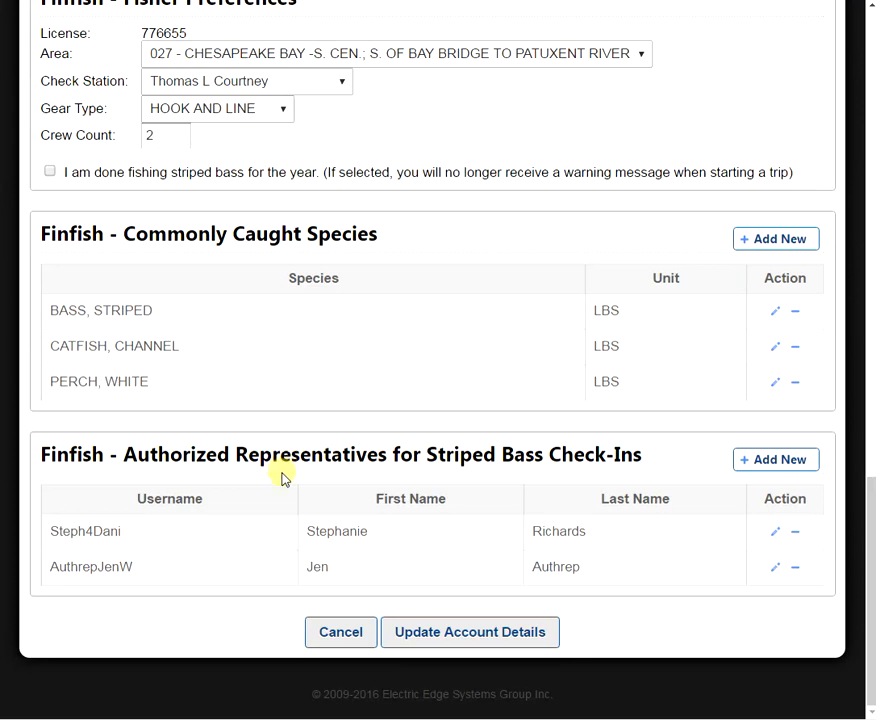
mouse_move(291, 512)
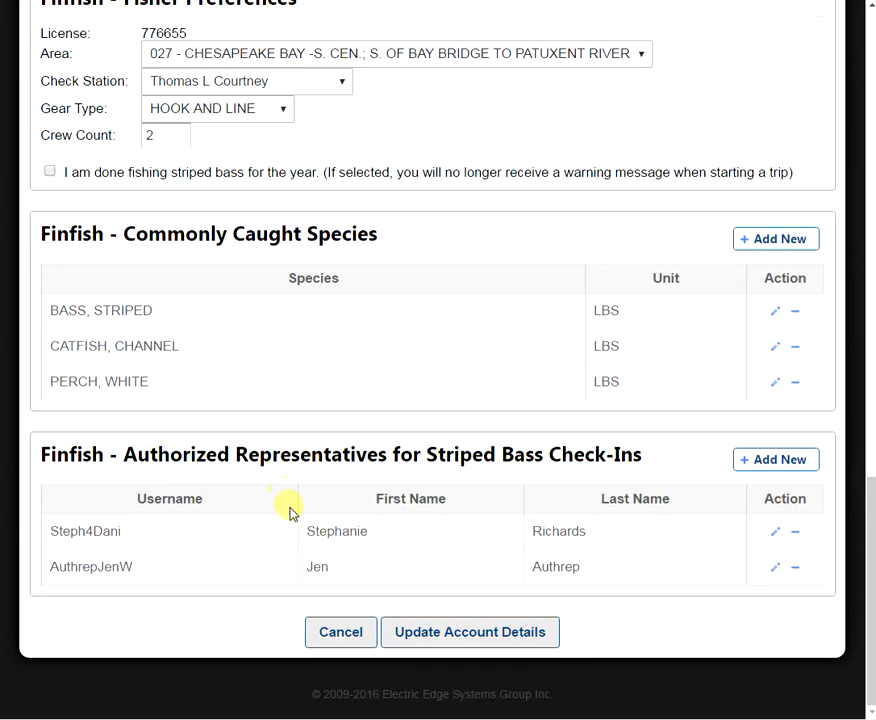
mouse_move(765, 538)
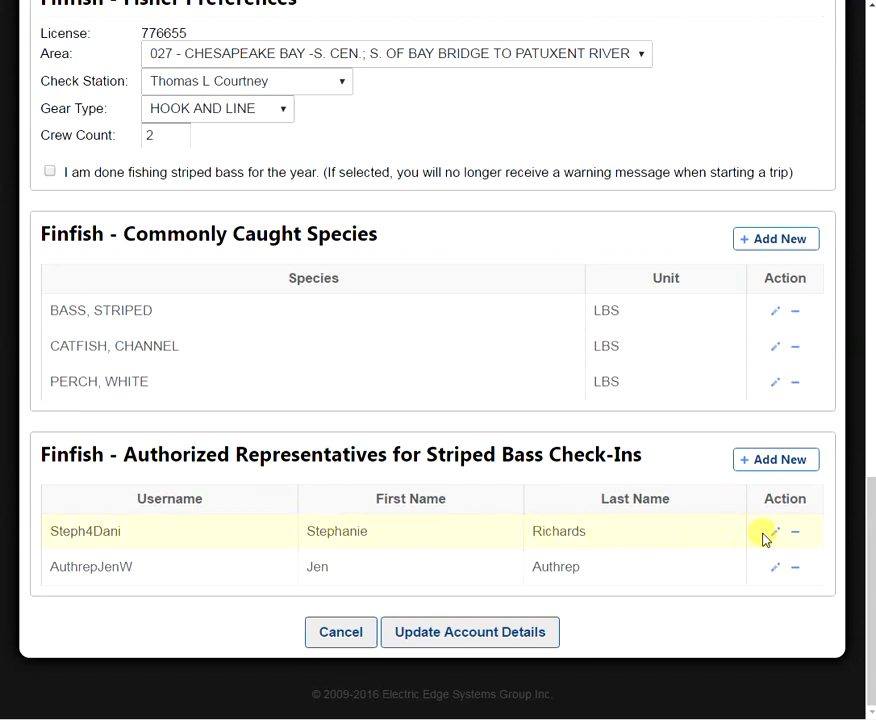
Re-save the first authorized representative, then submit the updated account details
left_click(774, 531)
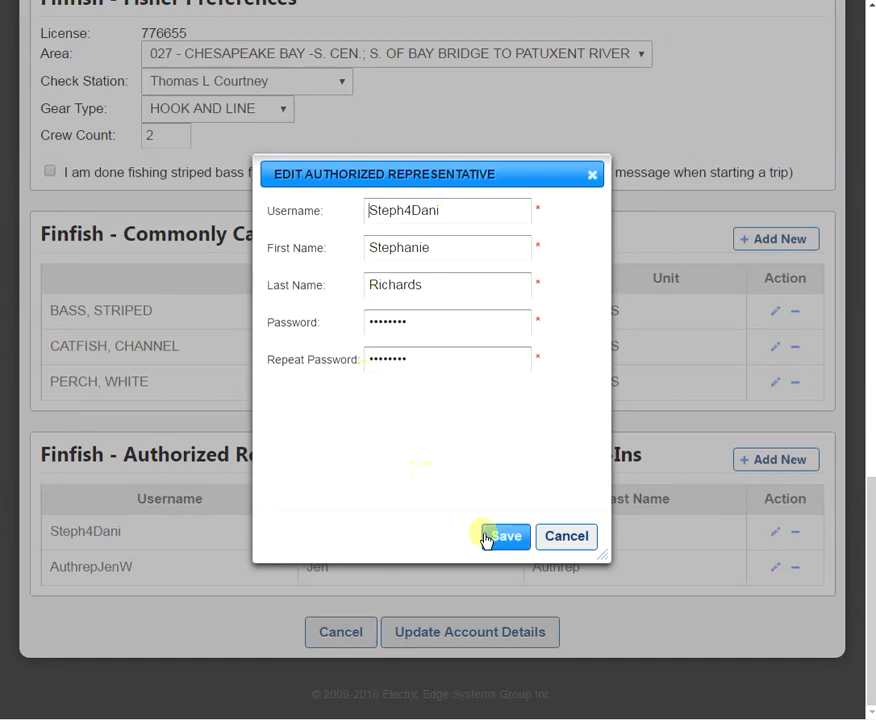
left_click(500, 536)
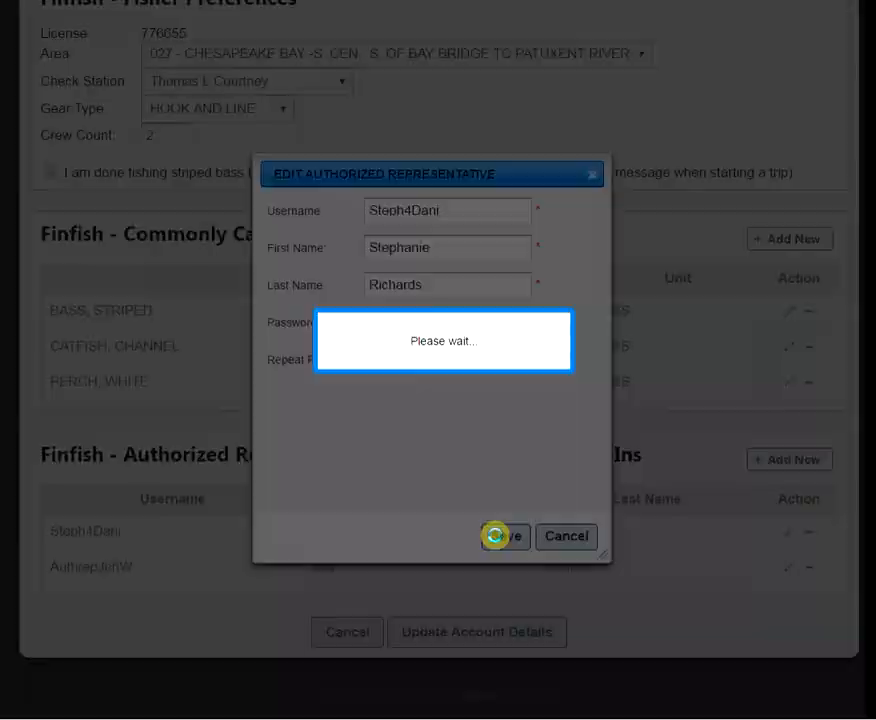
left_click(505, 537)
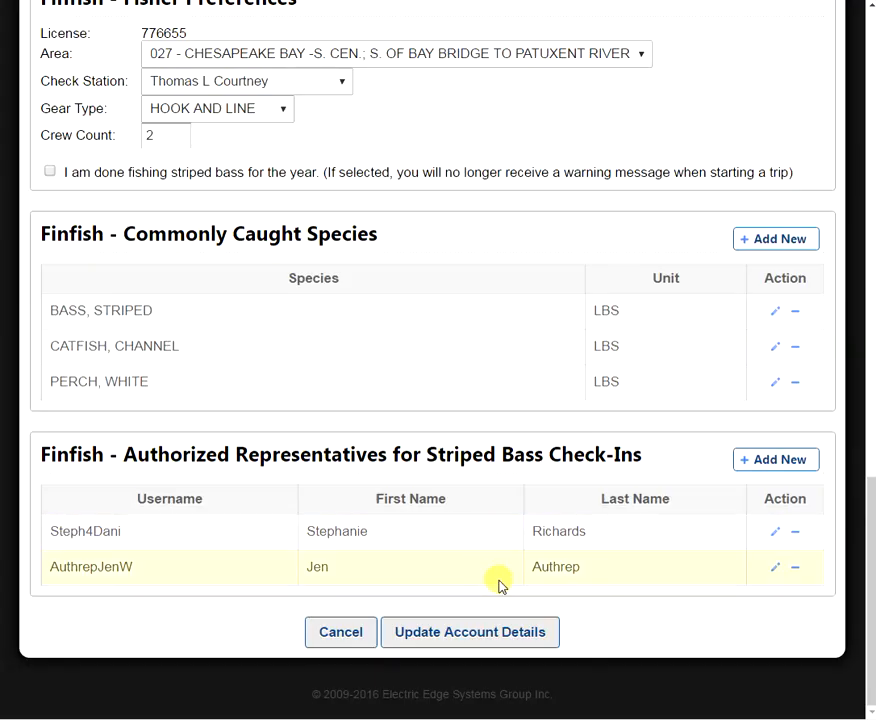
mouse_move(469, 631)
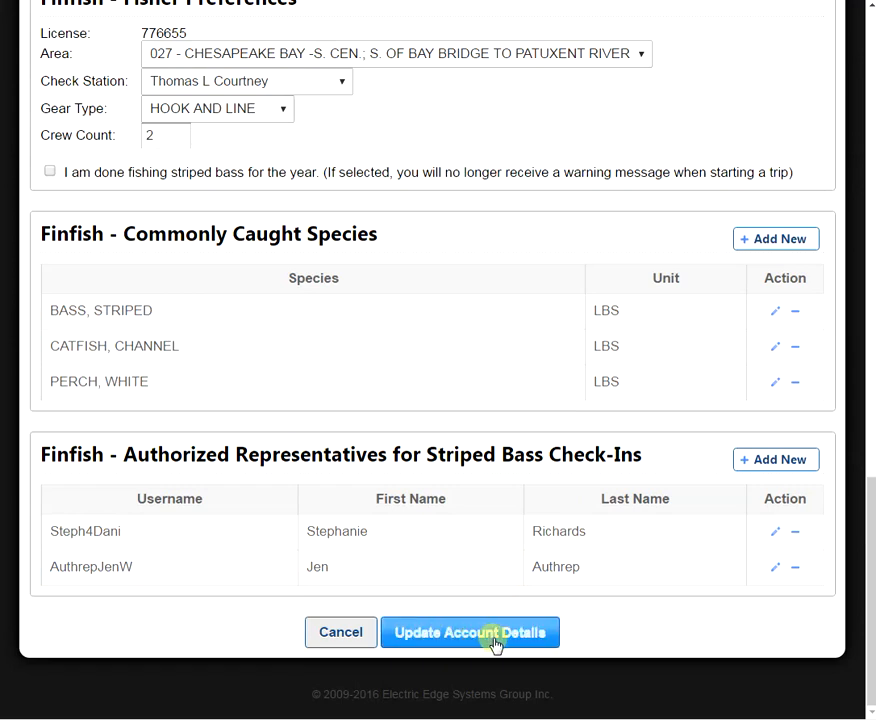
left_click(470, 632)
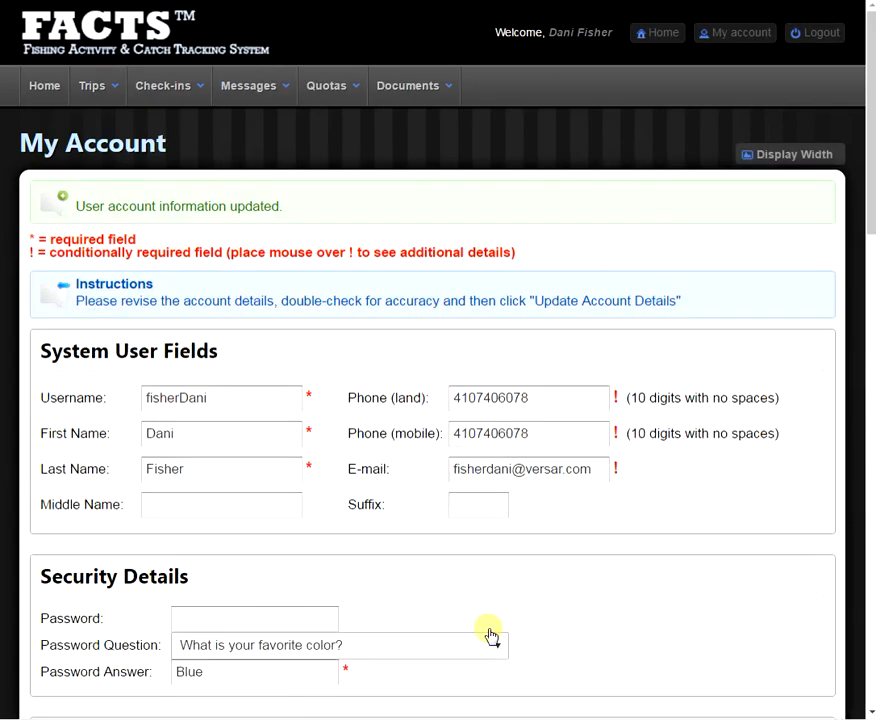
mouse_move(251, 335)
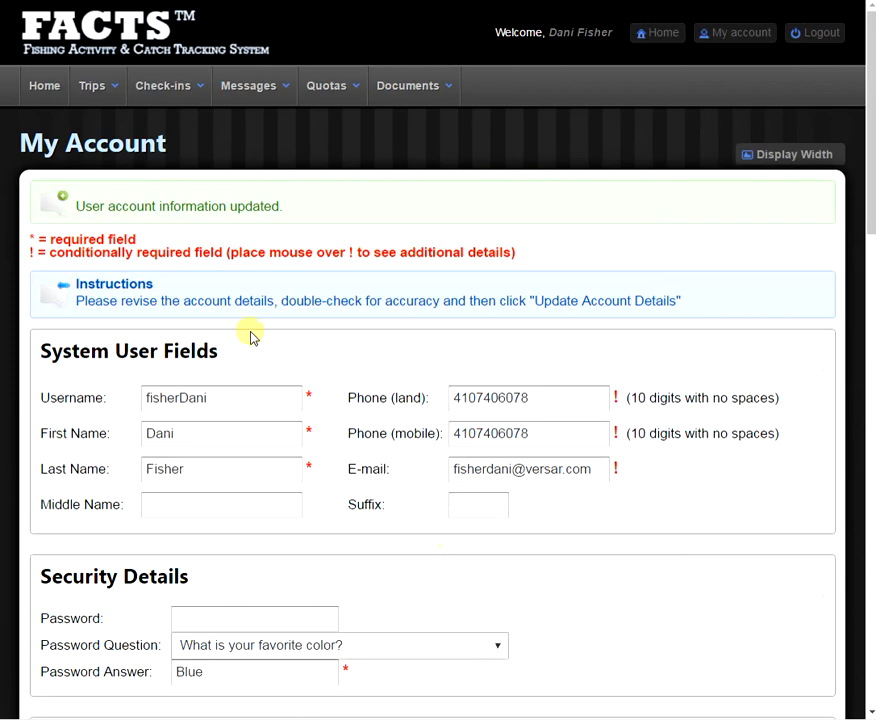
mouse_move(100, 210)
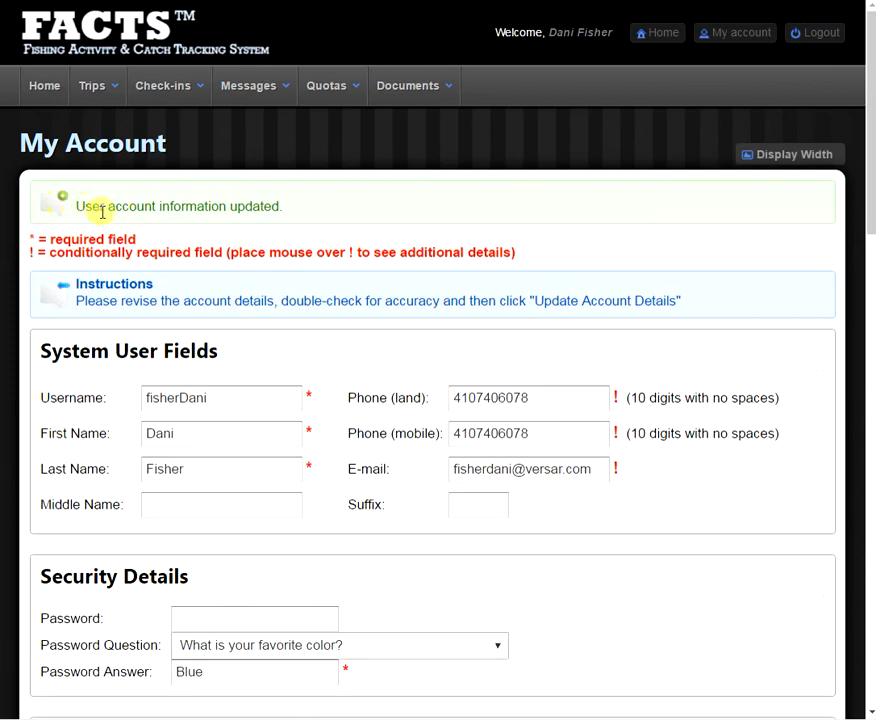
mouse_move(168, 220)
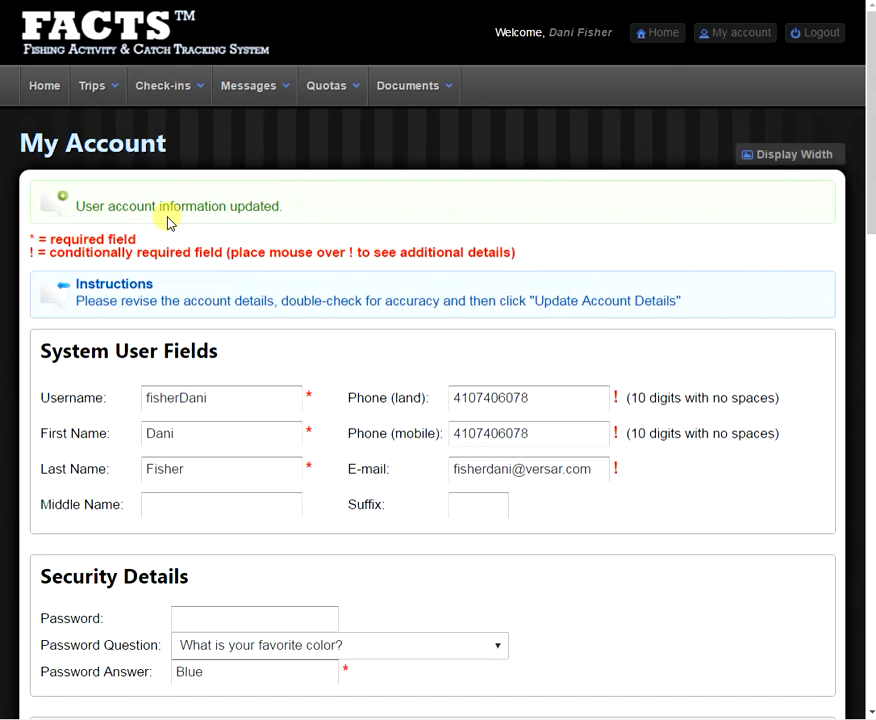
mouse_move(575, 127)
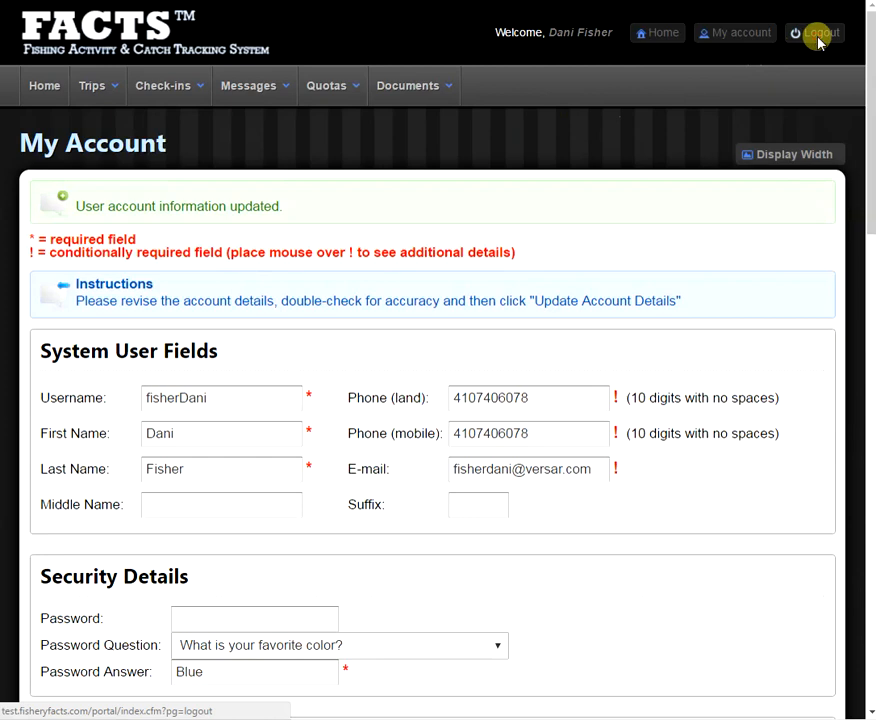
Log out of the FACTS session from the header
left_click(814, 32)
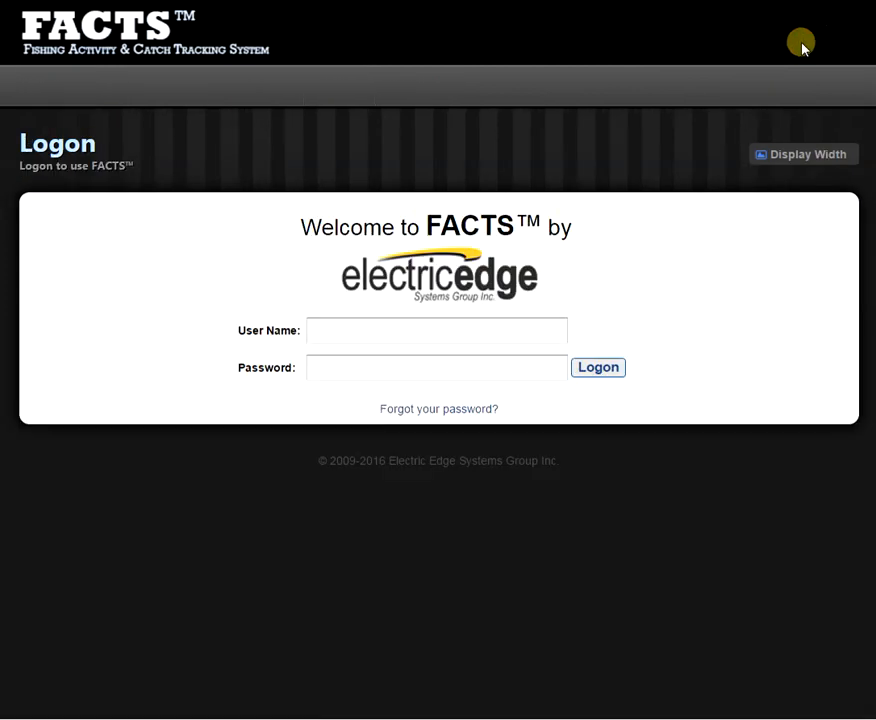